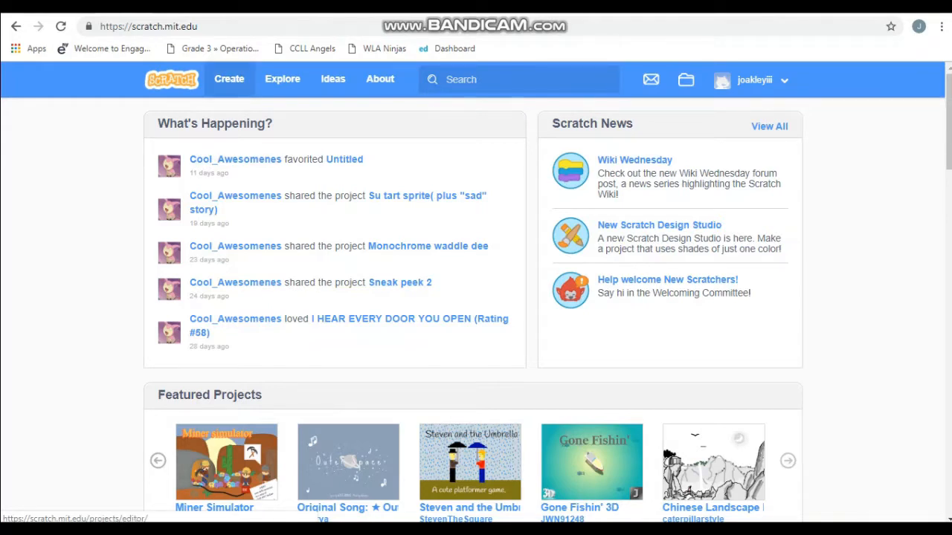
Create a new Scratch project and browse the sprite library for one to add
{"action": "left_click", "coordinate": [229, 78]}
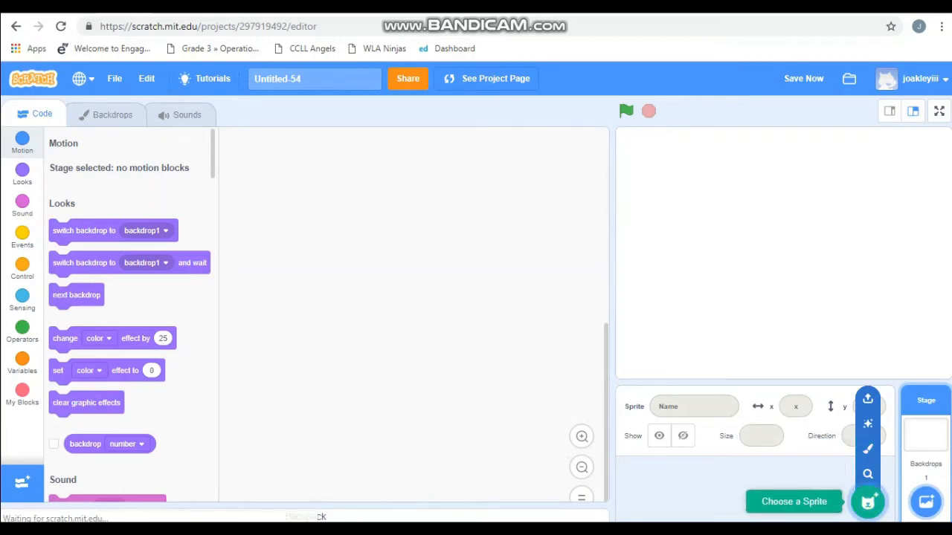
{"action": "left_click", "coordinate": [794, 501]}
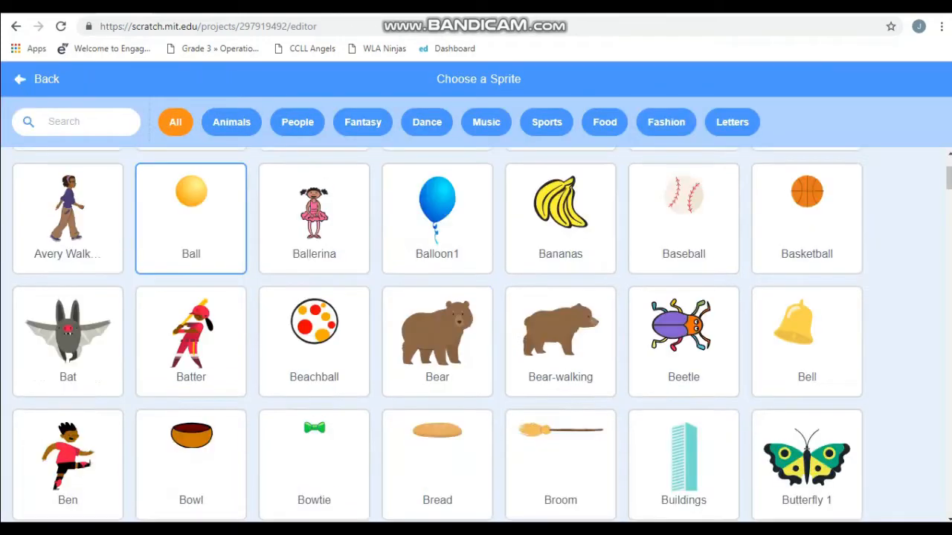
{"action": "scroll", "scroll_direction": "down", "scroll_amount": 3}
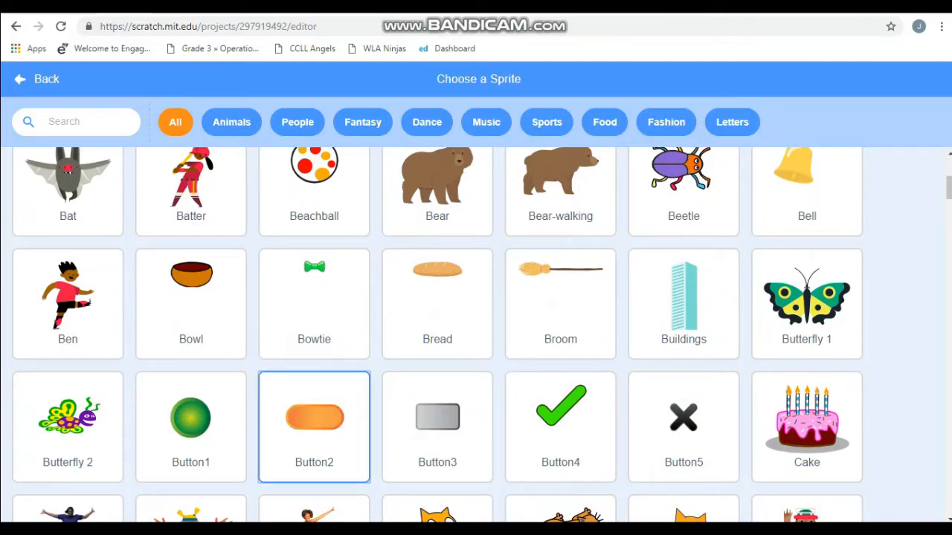
Add Button2, paint 'start' in black on its costume with the Brush, and return to Code
{"action": "left_click", "coordinate": [314, 425]}
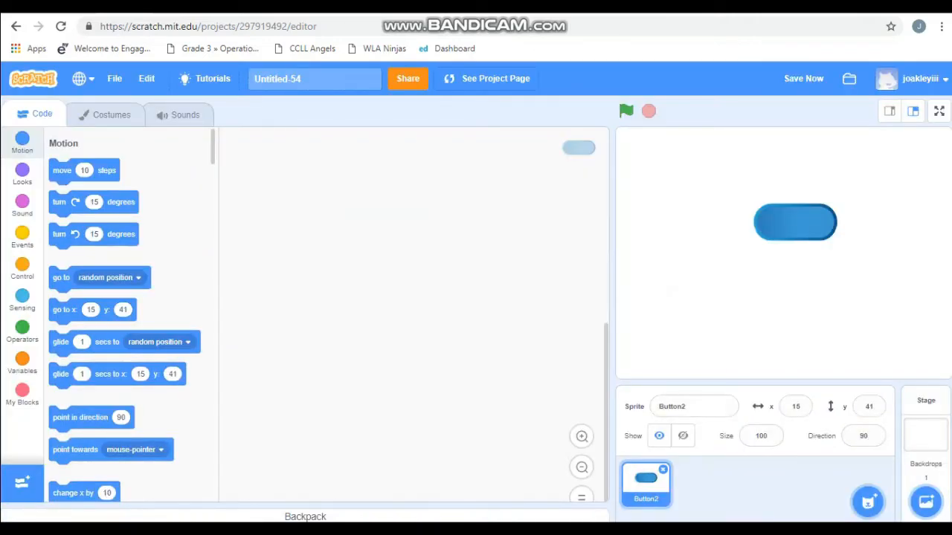
{"action": "left_click", "coordinate": [110, 114]}
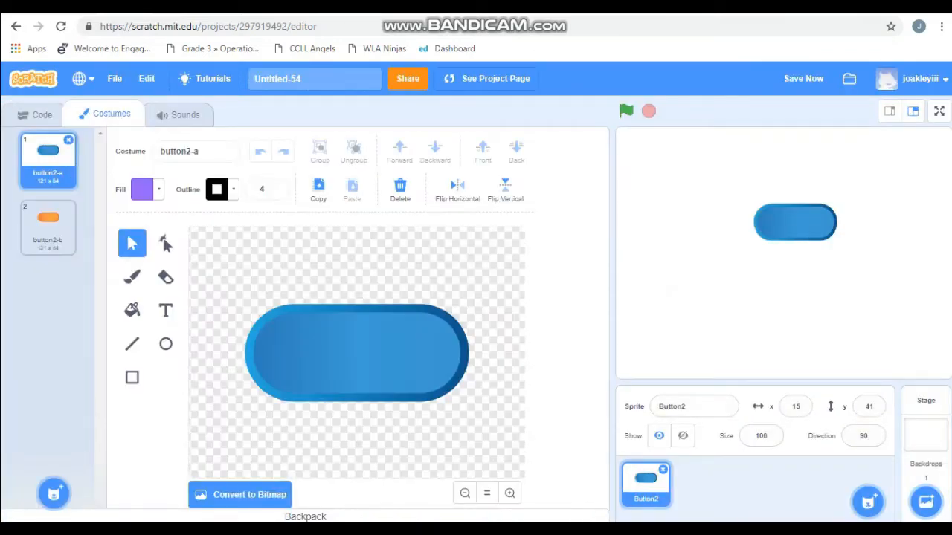
{"action": "left_click", "coordinate": [131, 276]}
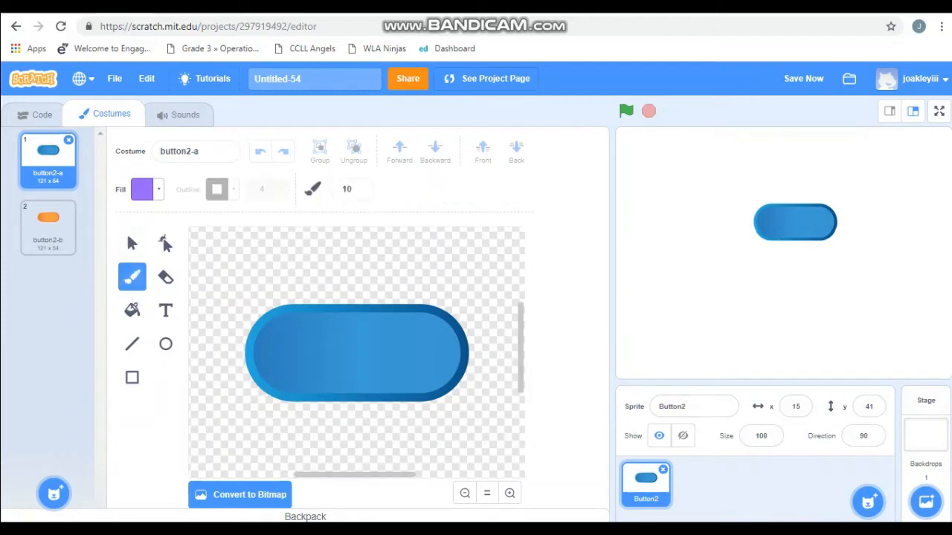
{"action": "left_click", "coordinate": [141, 189]}
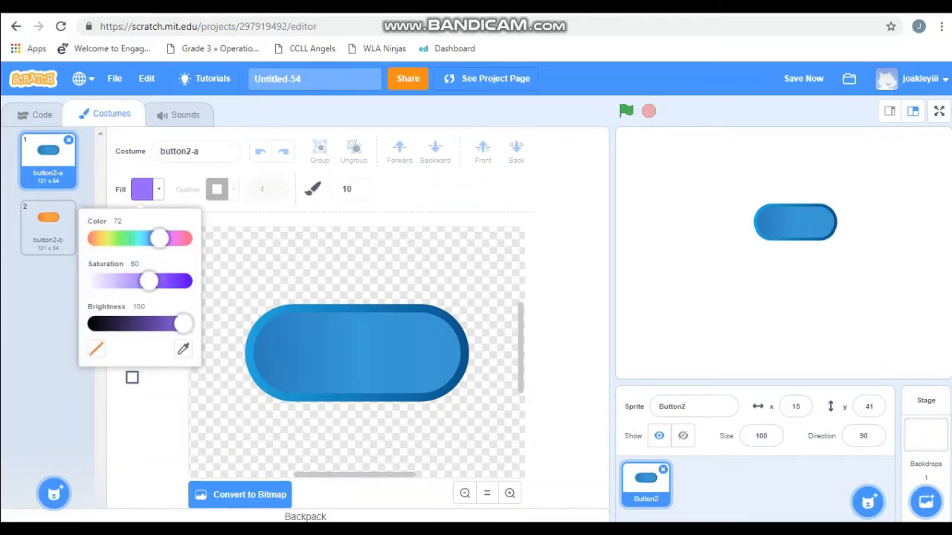
{"action": "left_click_drag", "start_coordinate": [183, 323], "coordinate": [95, 323]}
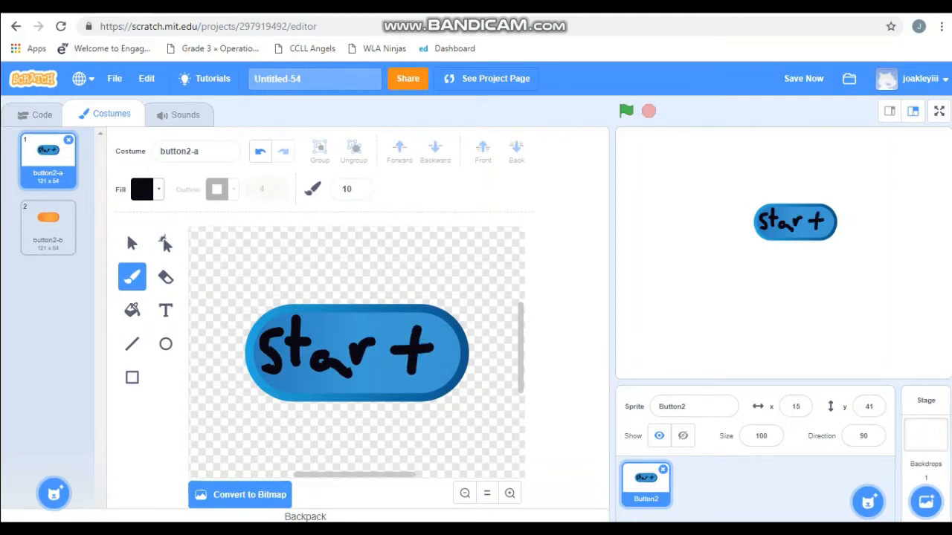
{"action": "left_click", "coordinate": [42, 114]}
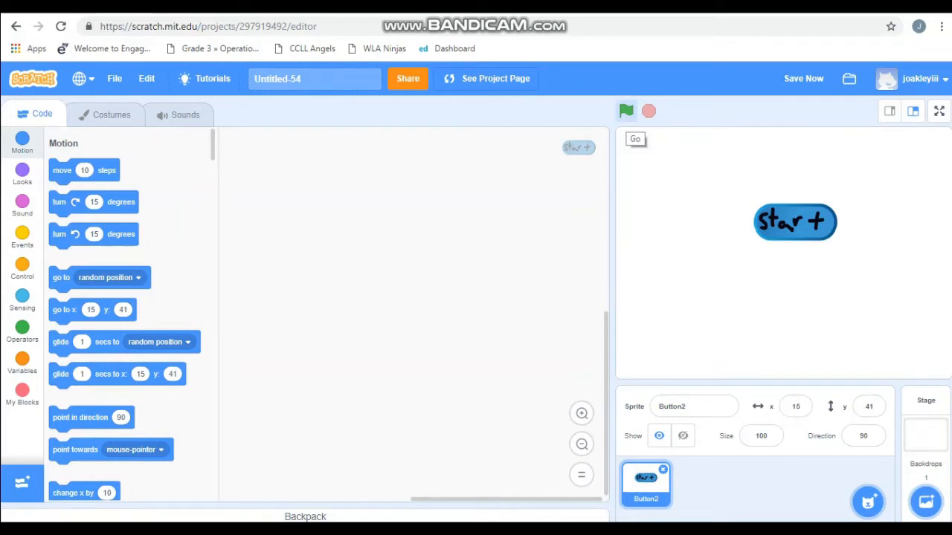
Build a green-flag script that shows Button2, then pull out a 'when this sprite clicked' hat
{"action": "left_click", "coordinate": [22, 237]}
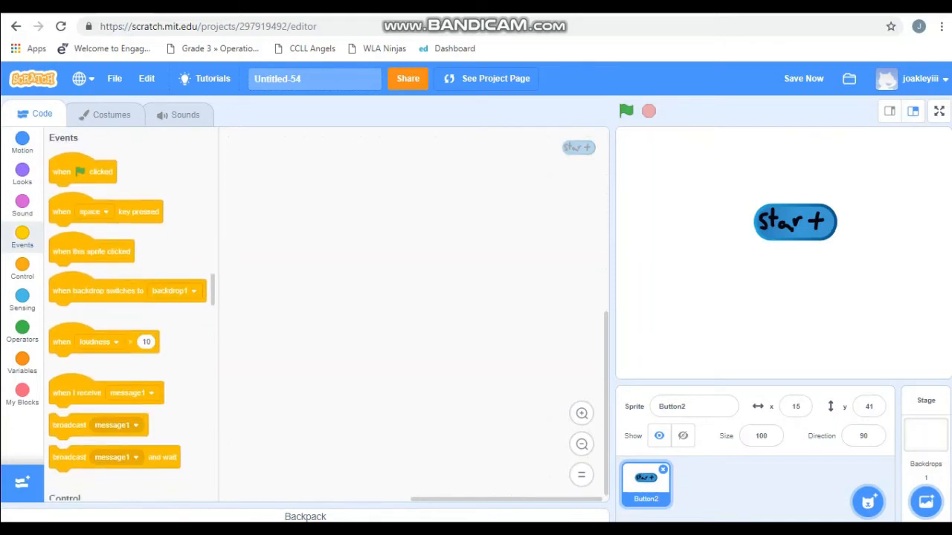
{"action": "left_click_drag", "start_coordinate": [82, 171], "coordinate": [282, 167]}
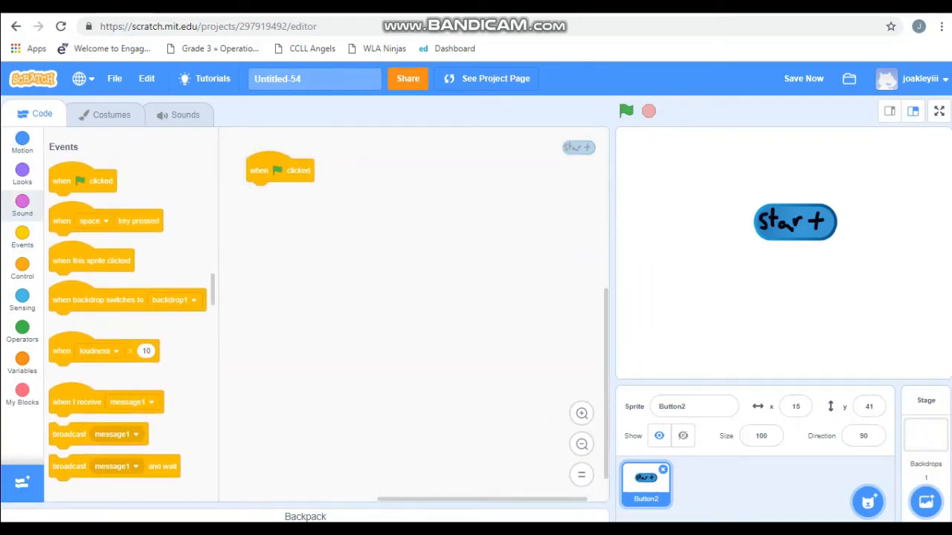
{"action": "left_click", "coordinate": [23, 175]}
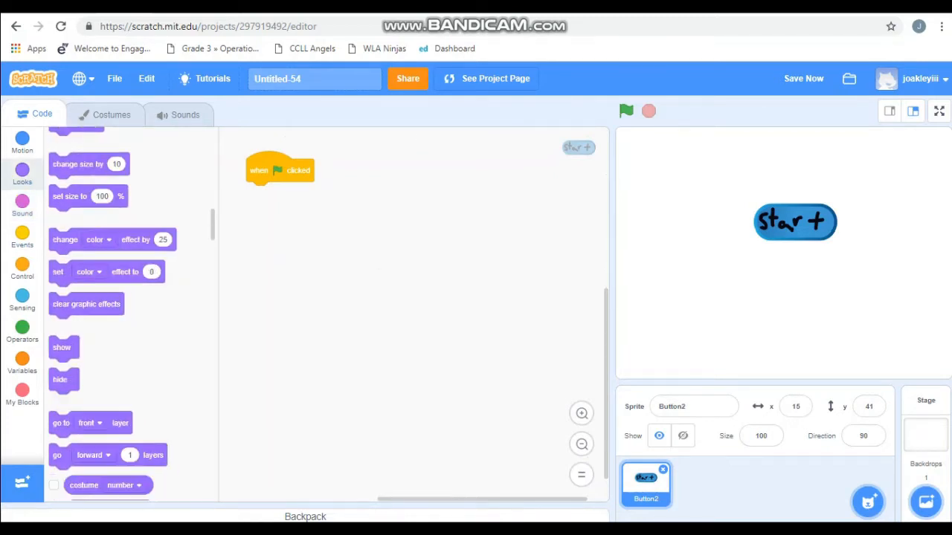
{"action": "left_click_drag", "start_coordinate": [62, 348], "coordinate": [258, 193]}
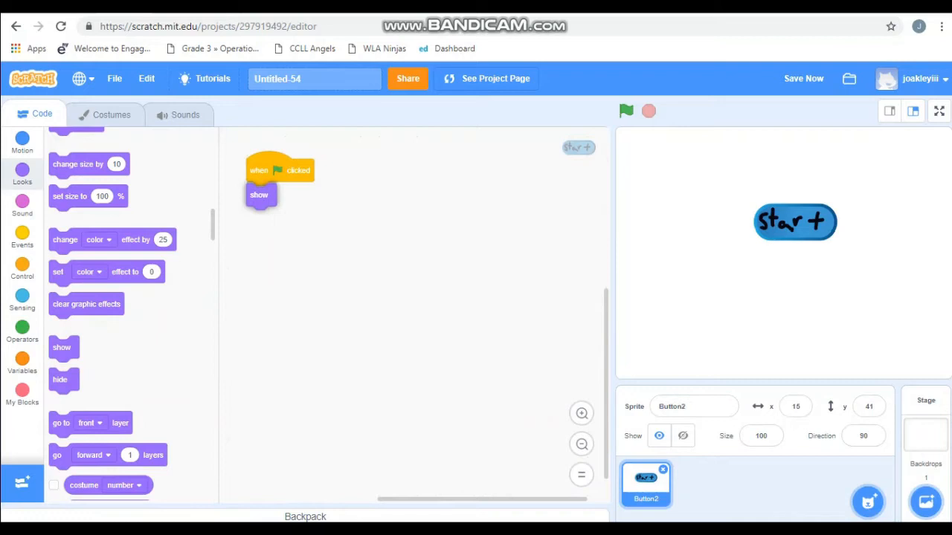
{"action": "left_click", "coordinate": [21, 237]}
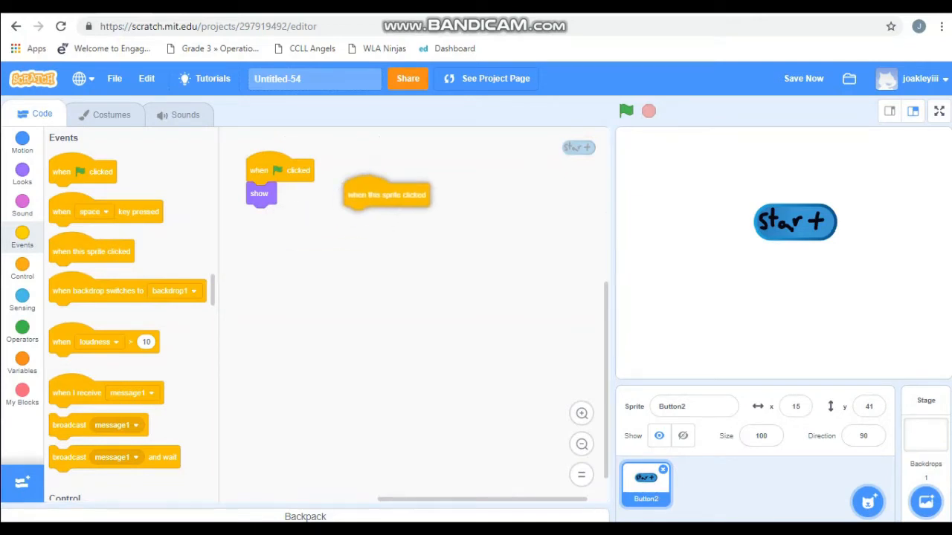
Under 'when this sprite clicked', broadcast a newly created message named Start
{"action": "left_click_drag", "start_coordinate": [386, 195], "coordinate": [386, 175]}
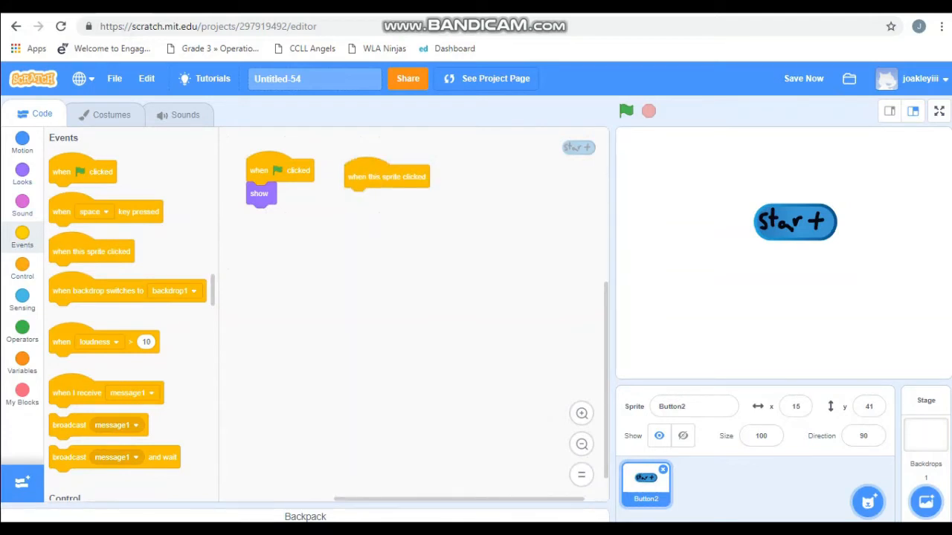
{"action": "left_click_drag", "start_coordinate": [69, 425], "coordinate": [364, 199]}
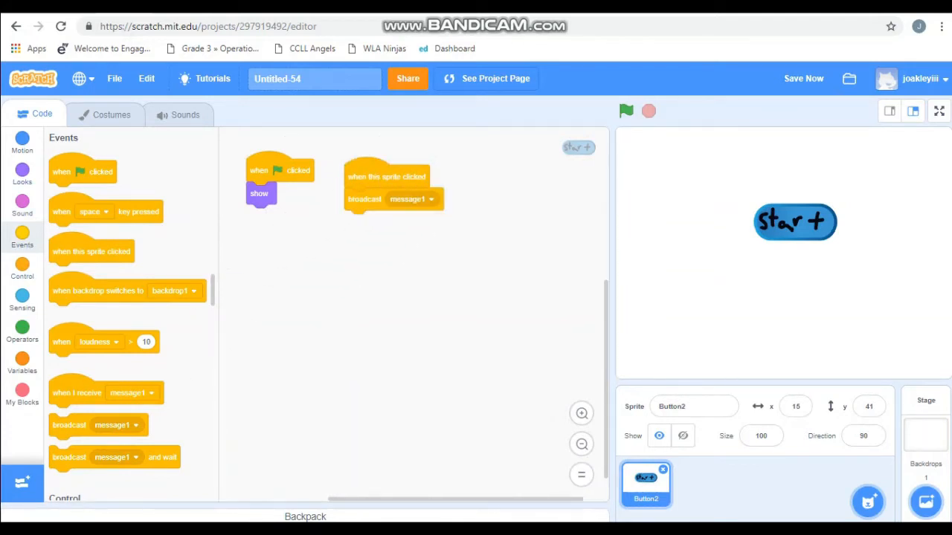
{"action": "left_click", "coordinate": [410, 200]}
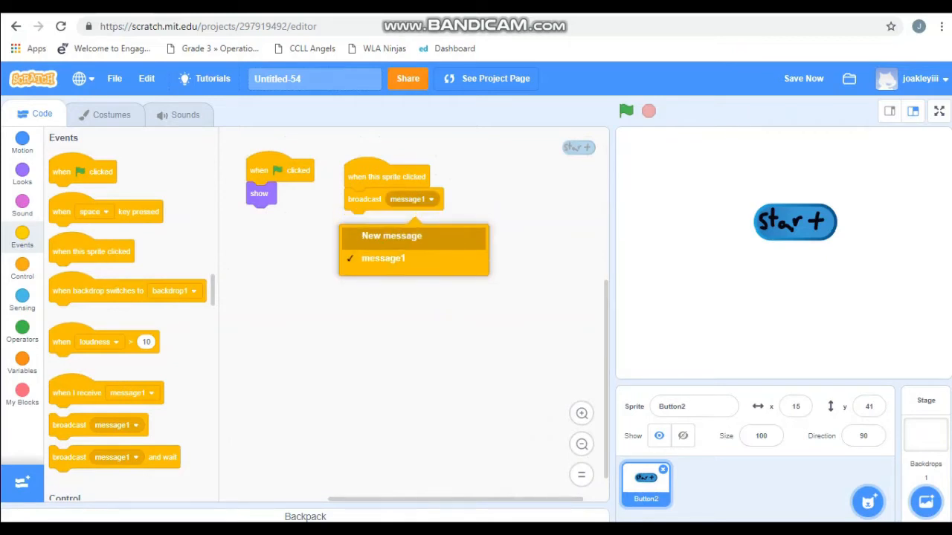
{"action": "left_click", "coordinate": [391, 235]}
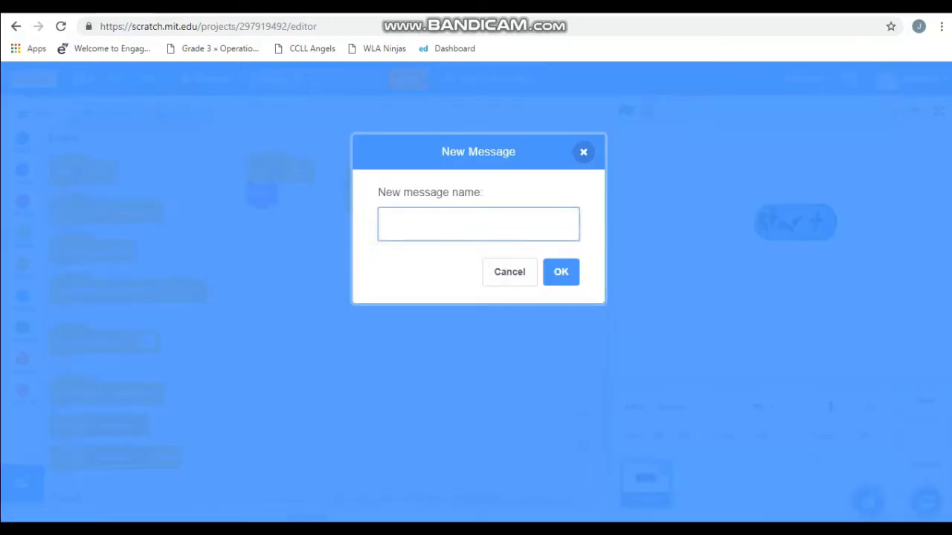
{"action": "type", "text": "Start"}
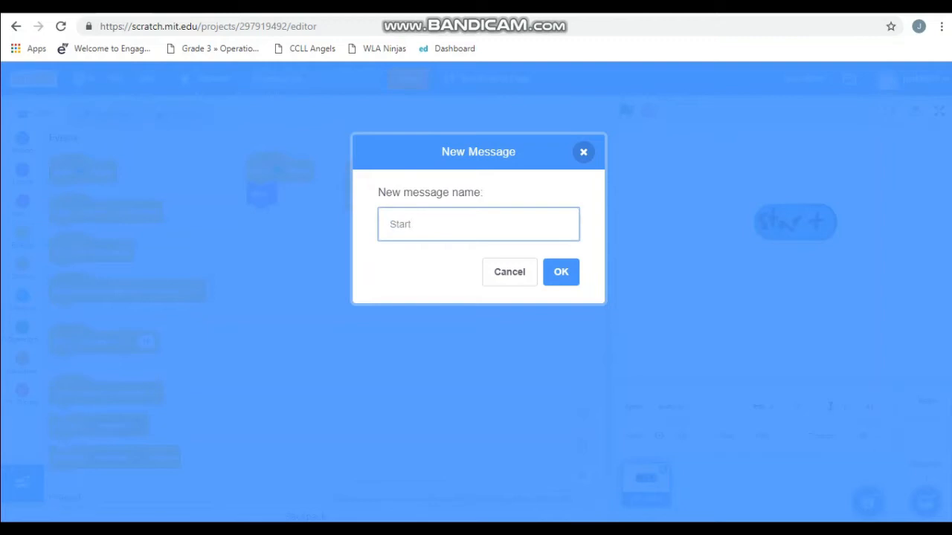
{"action": "left_click", "coordinate": [561, 270]}
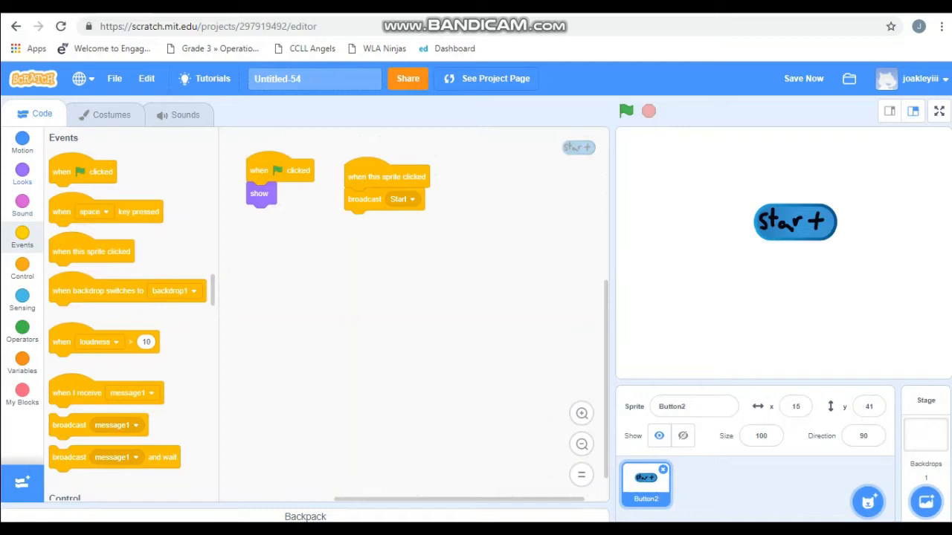
Attach 'hide' after 'broadcast Start', then begin painting a brand-new sprite
{"action": "left_click", "coordinate": [22, 169]}
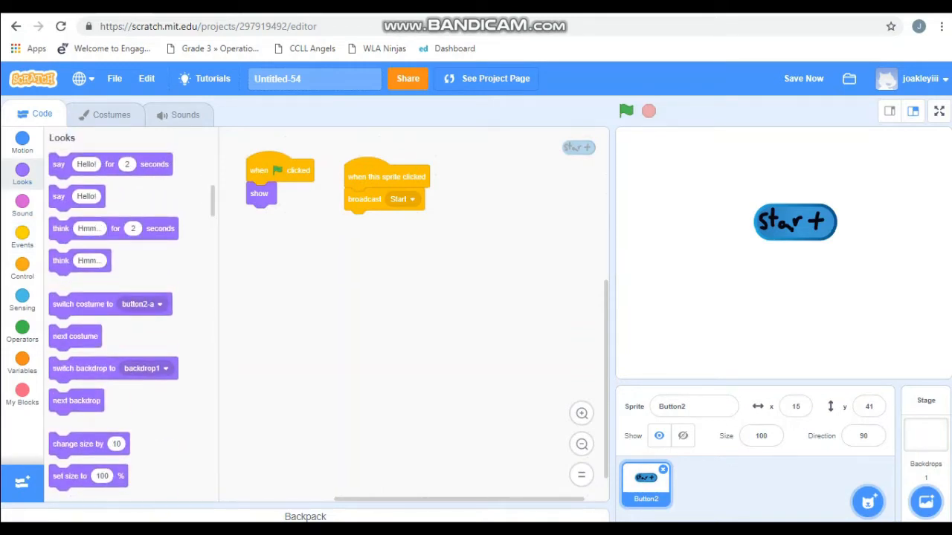
{"action": "scroll", "scroll_direction": "down", "scroll_amount": 3}
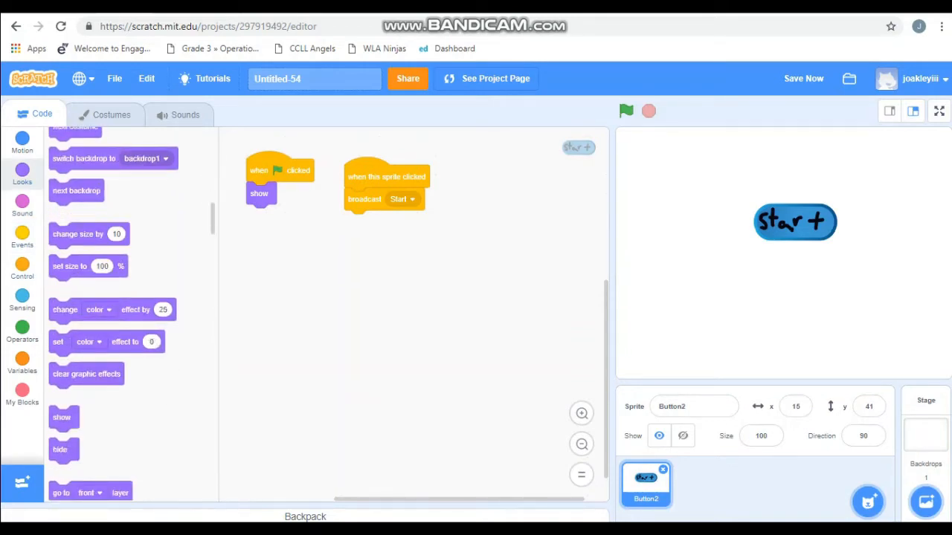
{"action": "left_click_drag", "start_coordinate": [59, 449], "coordinate": [356, 221]}
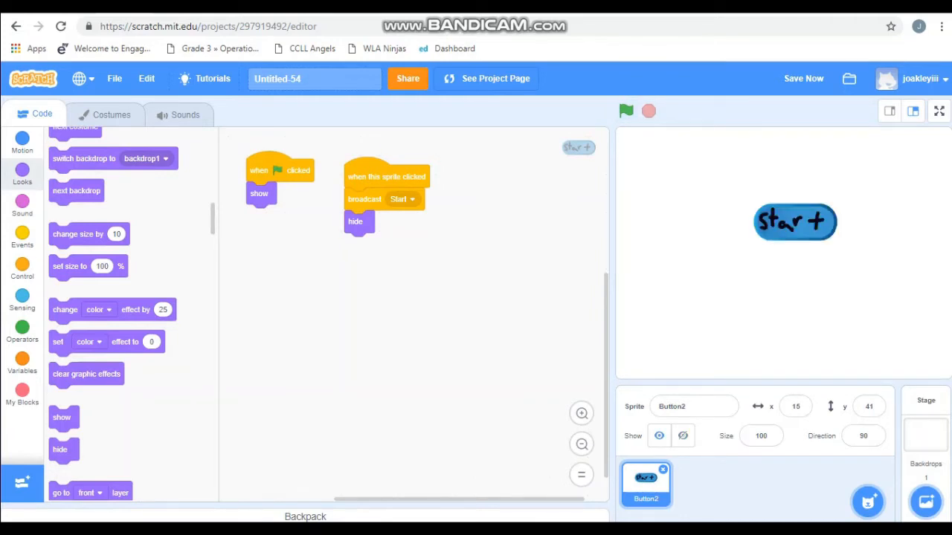
{"action": "left_click", "coordinate": [803, 77]}
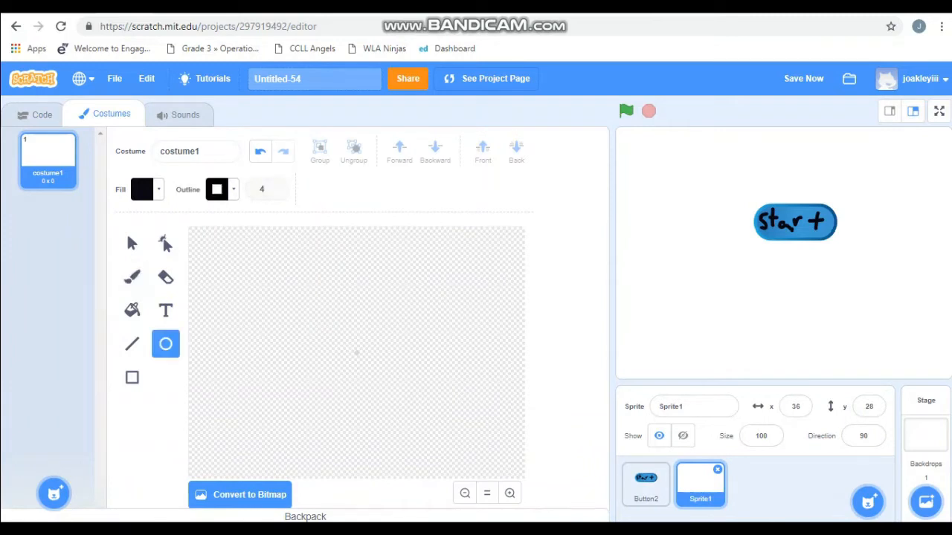
Pick a yellow-green fill and draw a large circle on the new sprite's canvas
{"action": "left_click", "coordinate": [142, 189]}
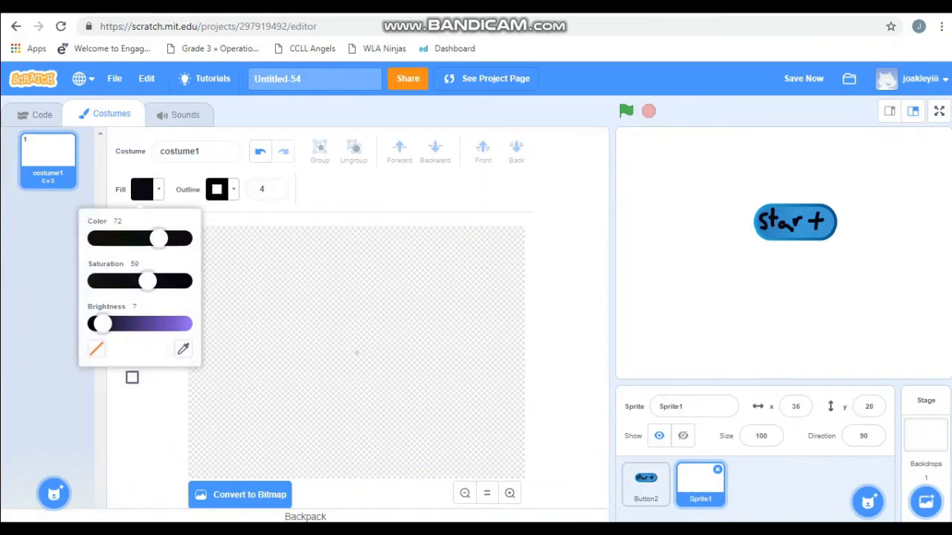
{"action": "left_click_drag", "start_coordinate": [101, 323], "coordinate": [181, 323]}
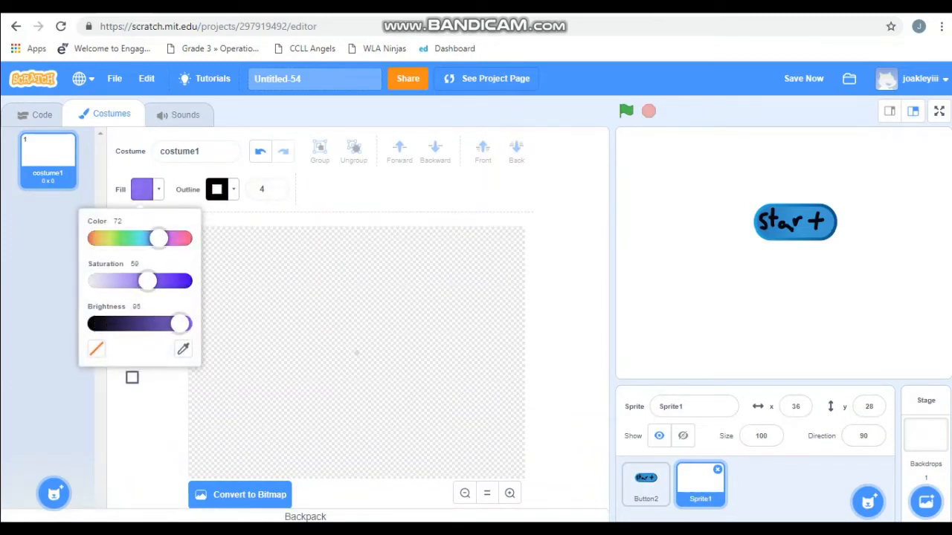
{"action": "left_click_drag", "start_coordinate": [158, 238], "coordinate": [113, 238]}
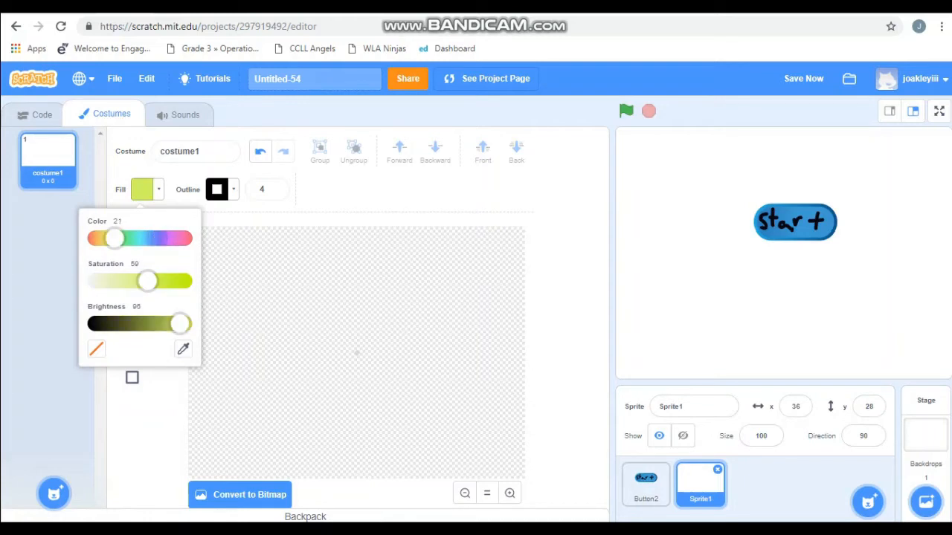
{"action": "left_click_drag", "start_coordinate": [146, 281], "coordinate": [163, 281]}
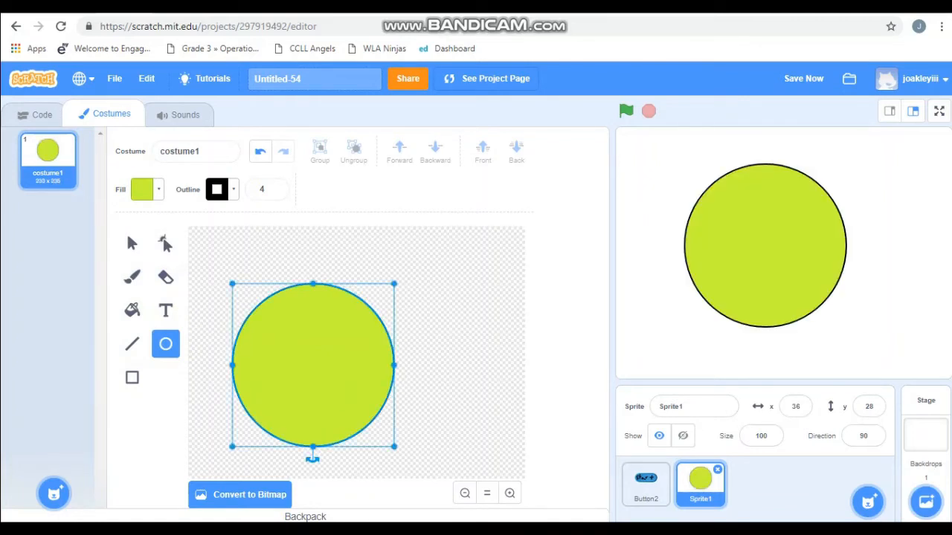
Re-tune the circle's fill hue to a bright yellow
{"action": "left_click", "coordinate": [141, 189]}
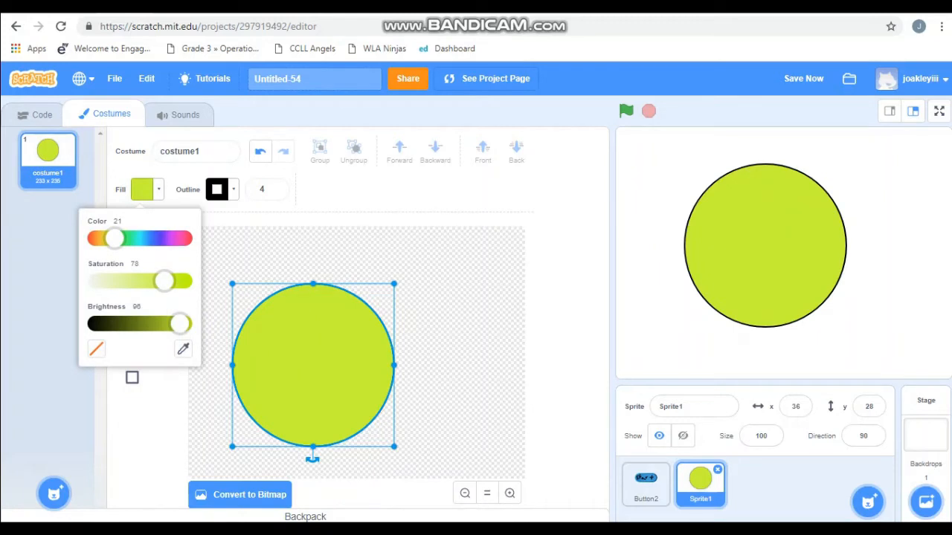
{"action": "left_click_drag", "start_coordinate": [113, 237], "coordinate": [151, 238]}
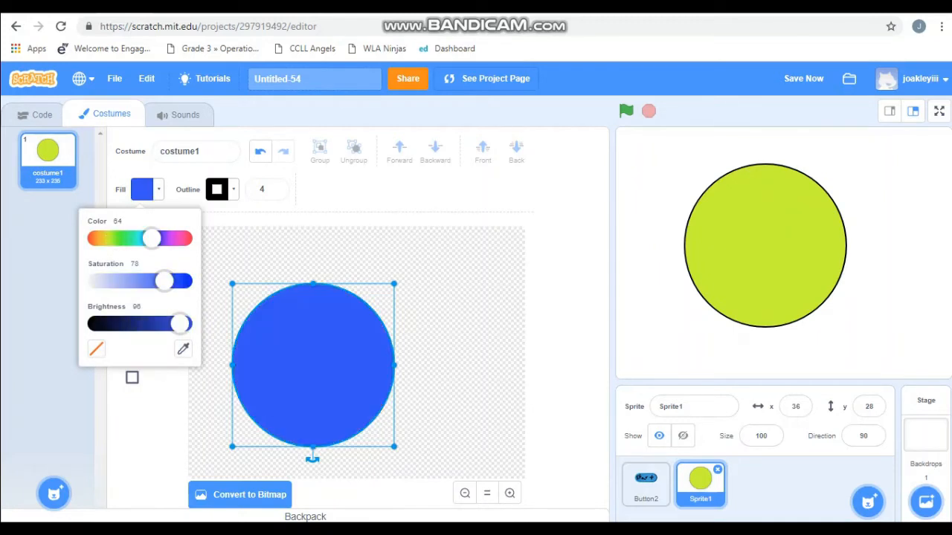
{"action": "left_click_drag", "start_coordinate": [152, 238], "coordinate": [107, 238]}
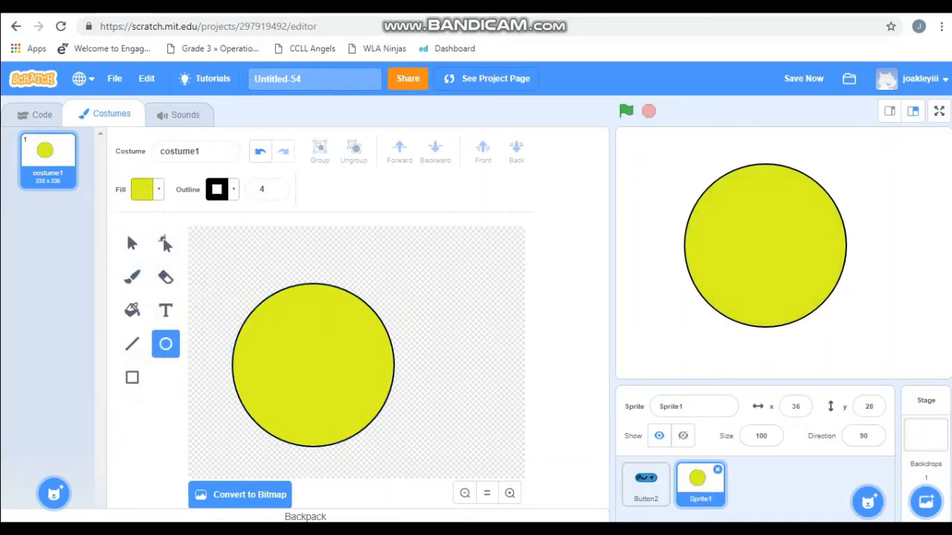
Switch the fill to red and draw a small oval to the right of the yellow circle
{"action": "left_click", "coordinate": [141, 189]}
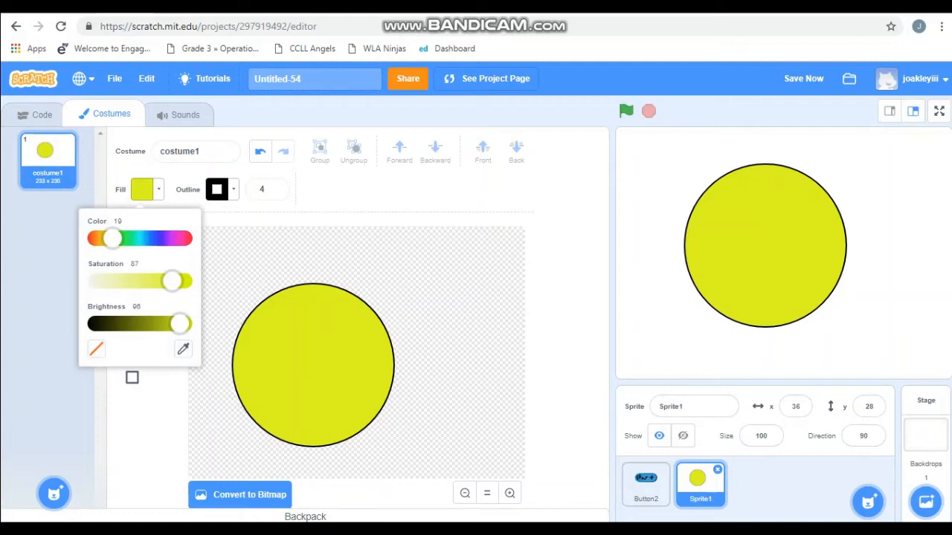
{"action": "left_click_drag", "start_coordinate": [110, 238], "coordinate": [179, 238]}
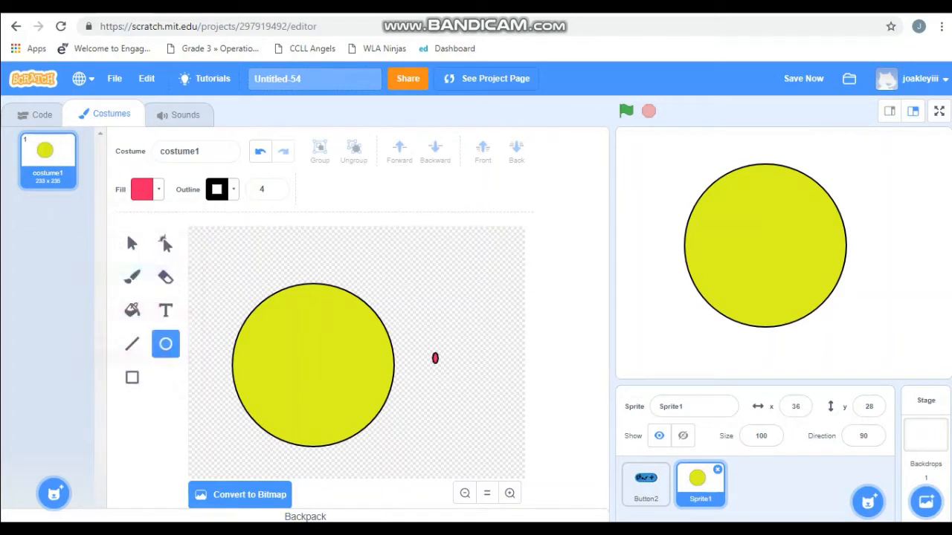
{"action": "left_click_drag", "start_coordinate": [435, 357], "coordinate": [458, 380]}
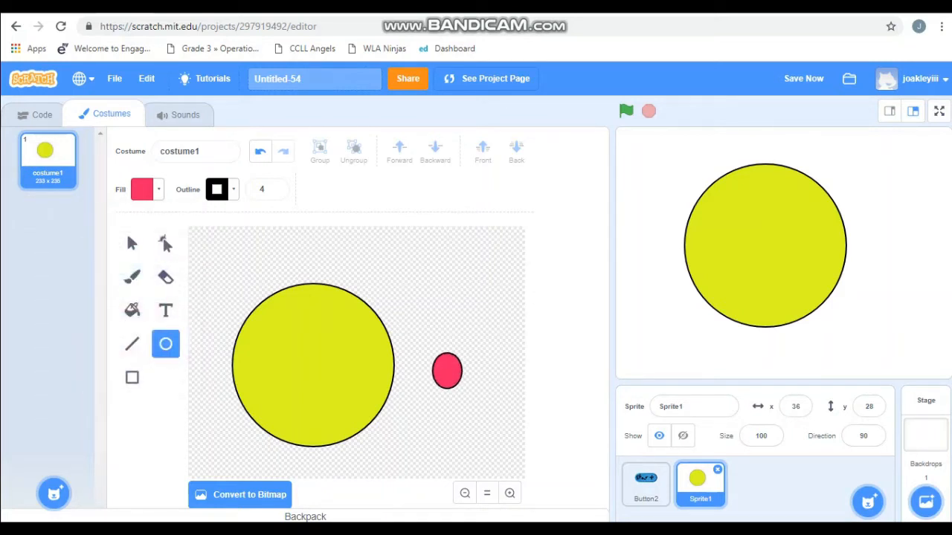
Remove the red oval's outline and start naming the costume 'closed'
{"action": "left_click", "coordinate": [446, 371]}
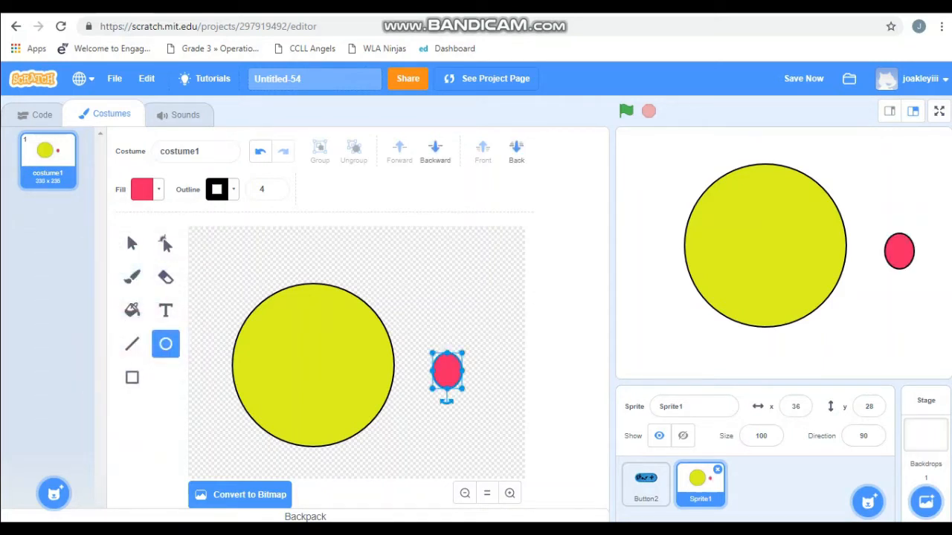
{"action": "left_click", "coordinate": [141, 189]}
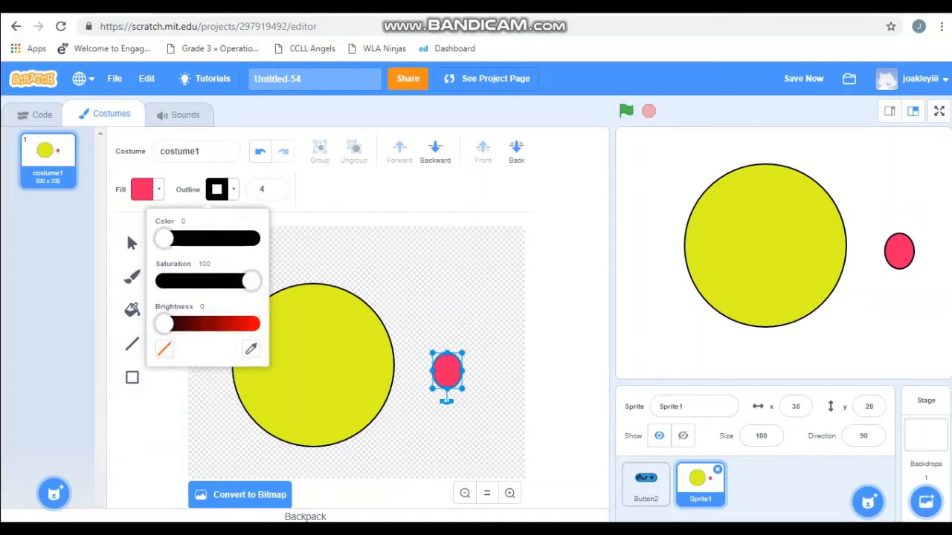
{"action": "left_click", "coordinate": [164, 350]}
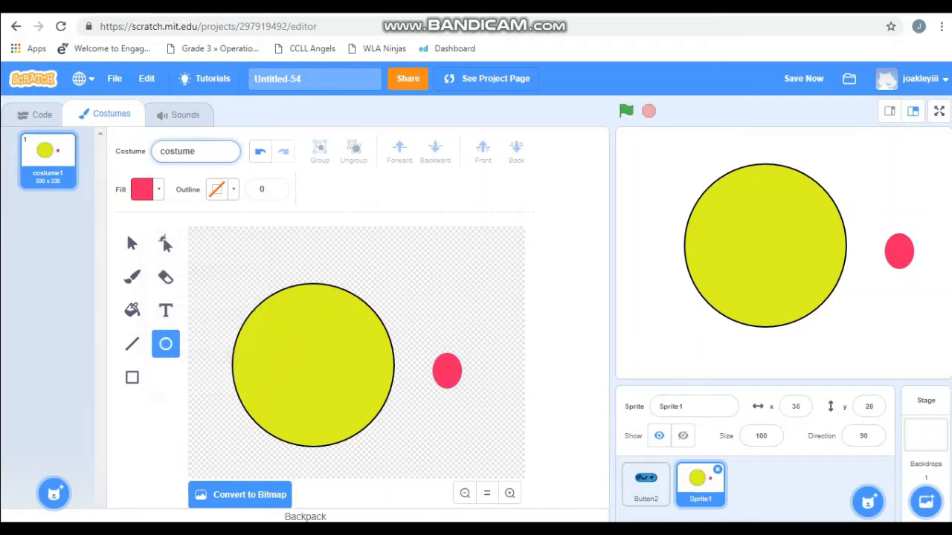
{"action": "type", "text": "clos"}
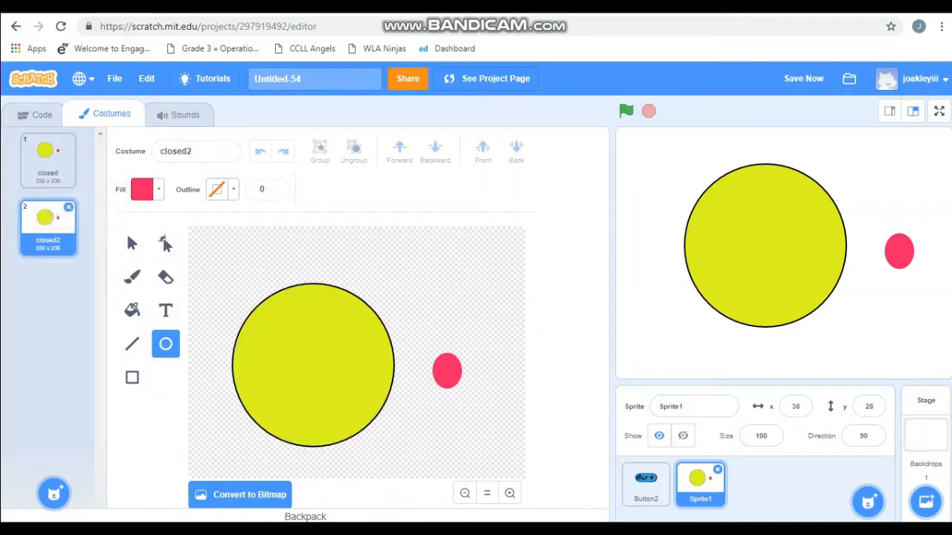
Name the costumes closed and open, and erase a wedge-shaped mouth from the open one
{"action": "type", "text": "closed"}
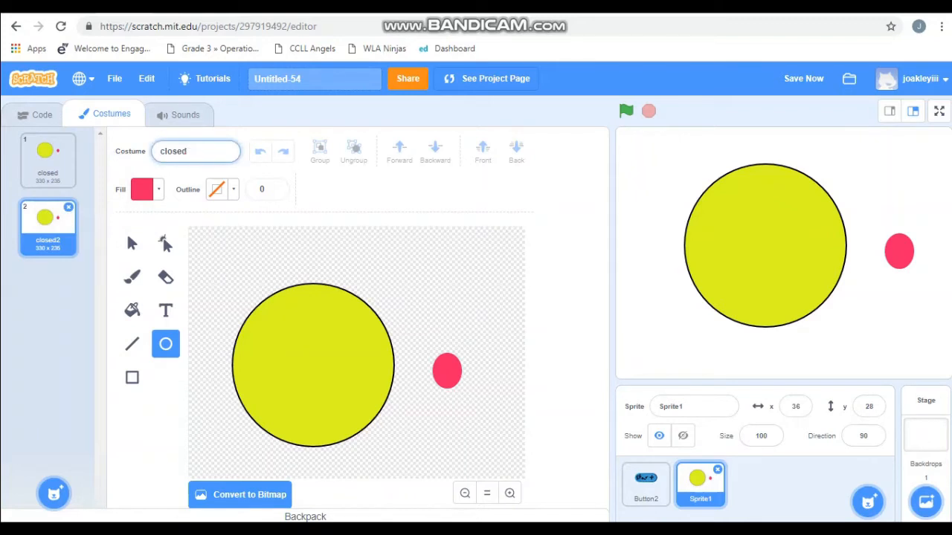
{"action": "type", "text": "open"}
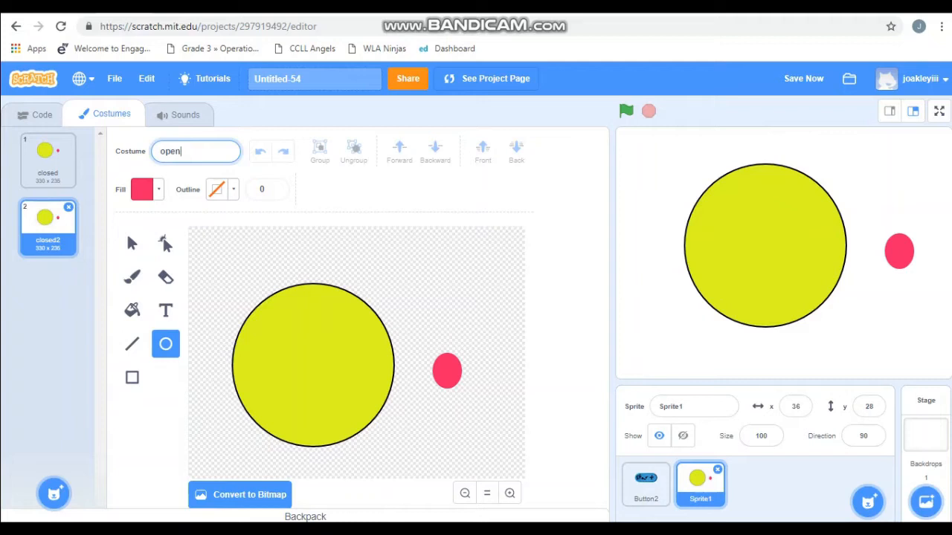
{"action": "left_click", "coordinate": [165, 276]}
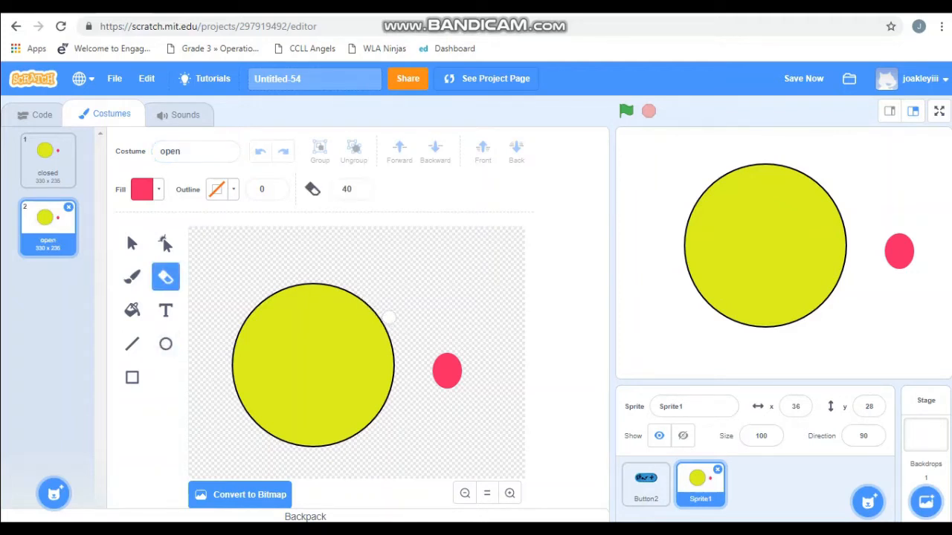
{"action": "left_click_drag", "start_coordinate": [390, 318], "coordinate": [345, 394]}
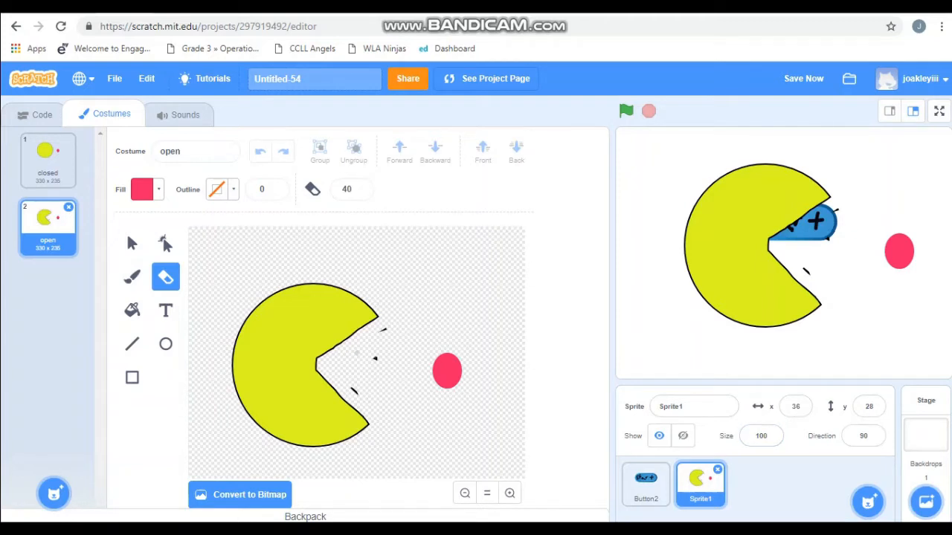
Shrink Pac-Man to size 30 and place it just below the Start button
{"action": "left_click", "coordinate": [761, 436]}
{"action": "type", "text": "20"}
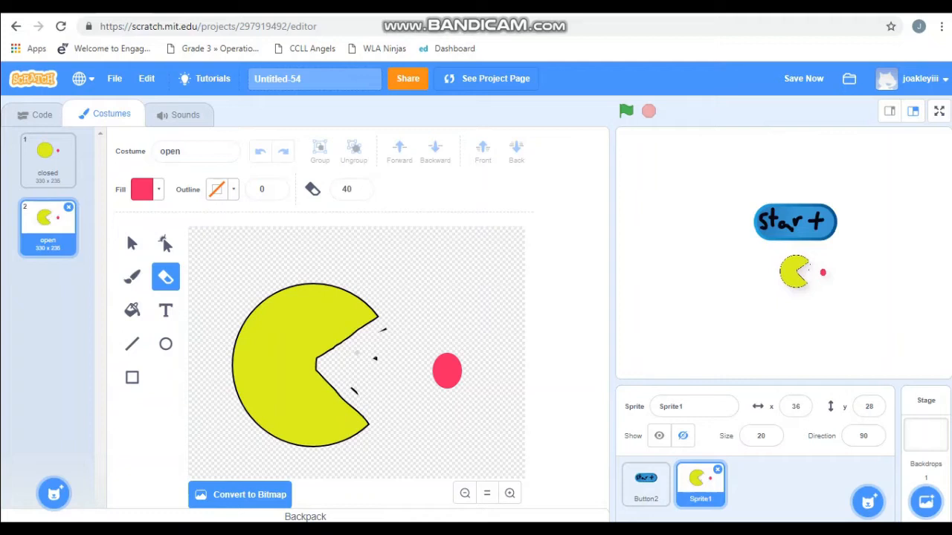
{"action": "left_click_drag", "start_coordinate": [795, 270], "coordinate": [796, 274]}
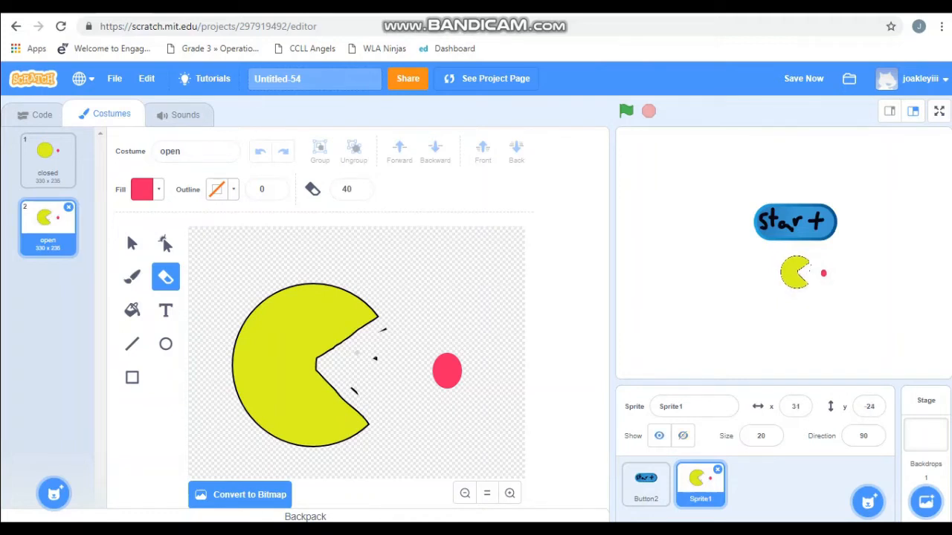
{"action": "left_click", "coordinate": [42, 115]}
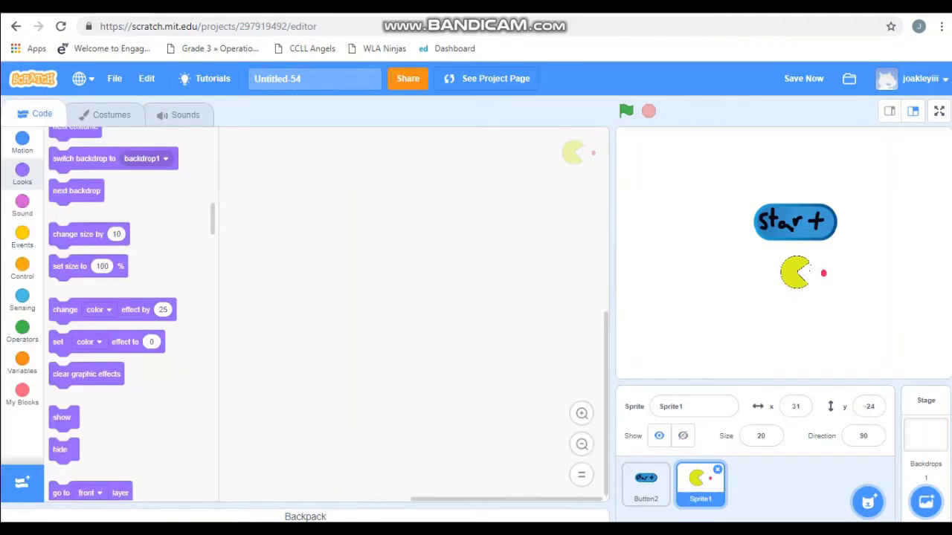
Give Pac-Man a green-flag script that hides it
{"action": "left_click", "coordinate": [23, 141]}
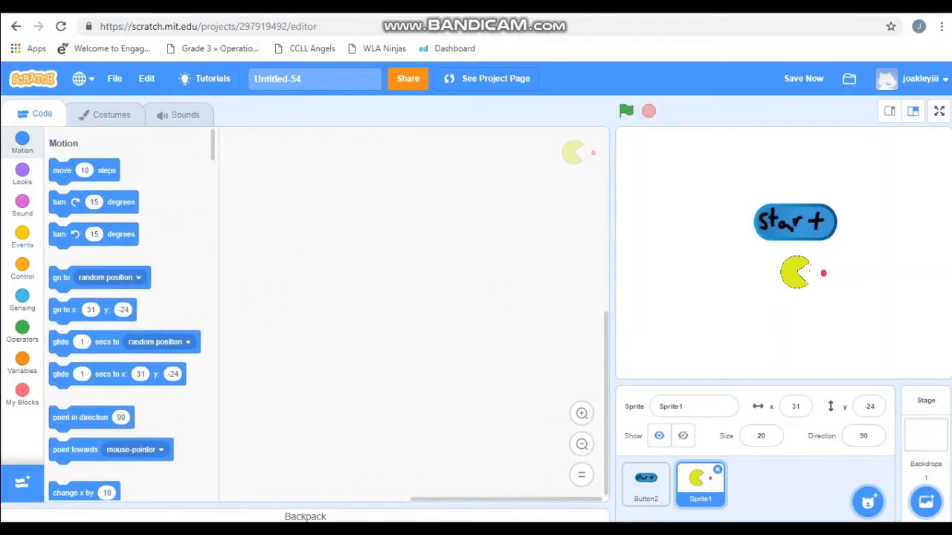
{"action": "left_click", "coordinate": [22, 237]}
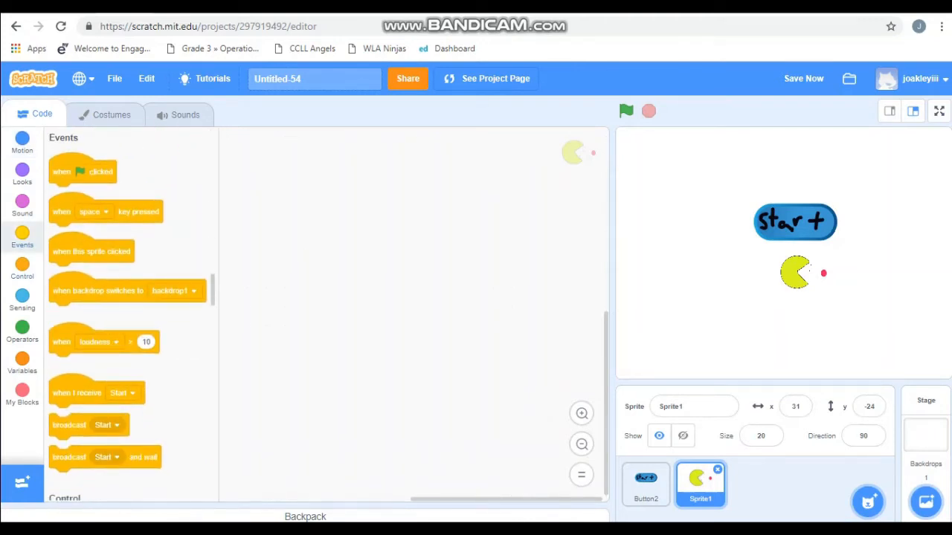
{"action": "left_click_drag", "start_coordinate": [82, 171], "coordinate": [259, 184]}
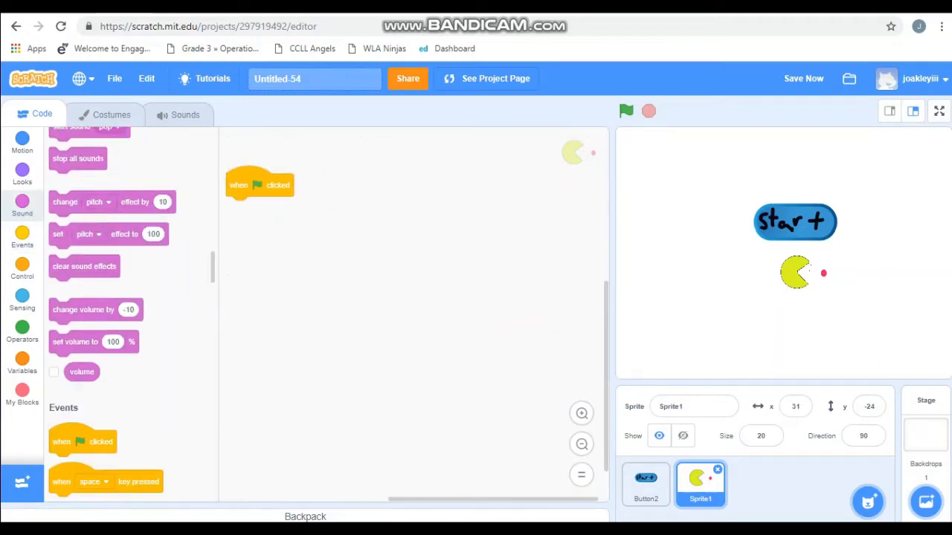
{"action": "left_click", "coordinate": [23, 171]}
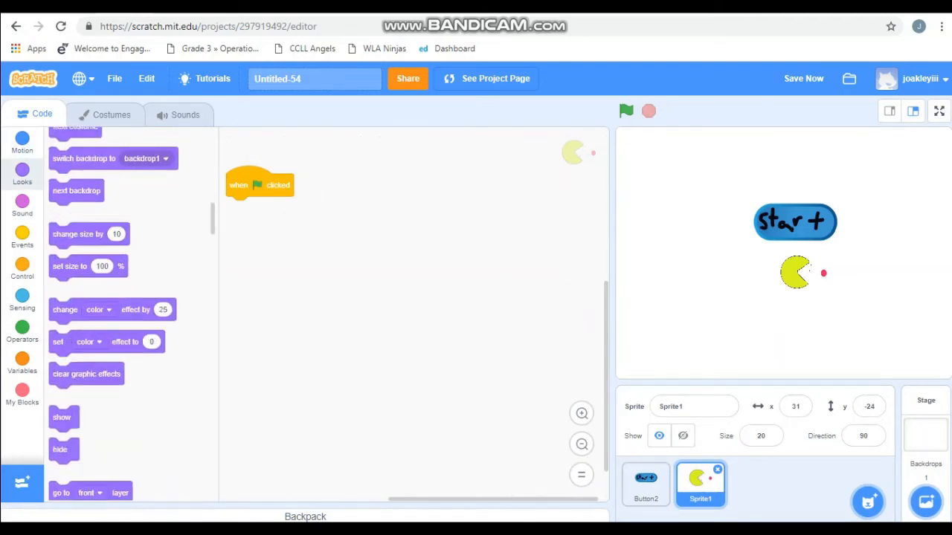
{"action": "left_click_drag", "start_coordinate": [60, 449], "coordinate": [232, 236]}
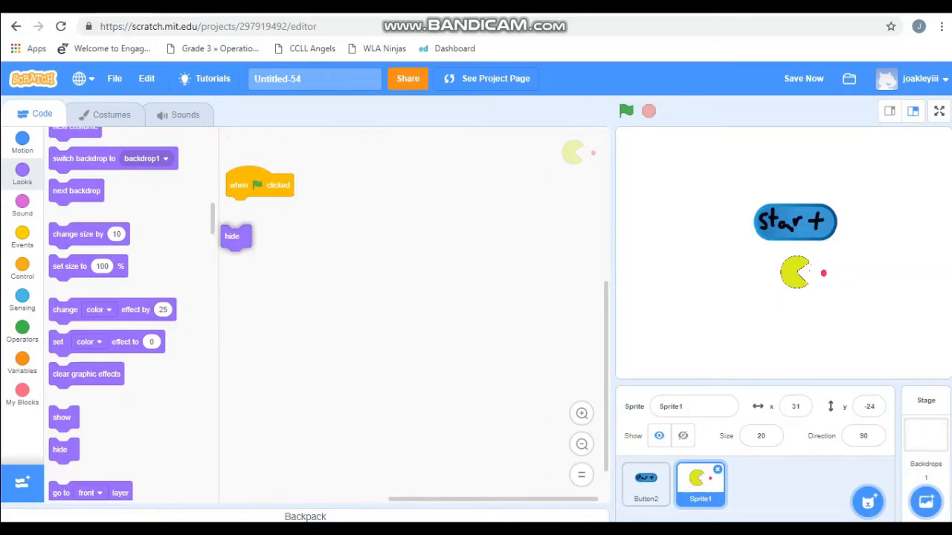
Place a separate 'when I receive Start' hat block in the workspace
{"action": "left_click", "coordinate": [23, 237]}
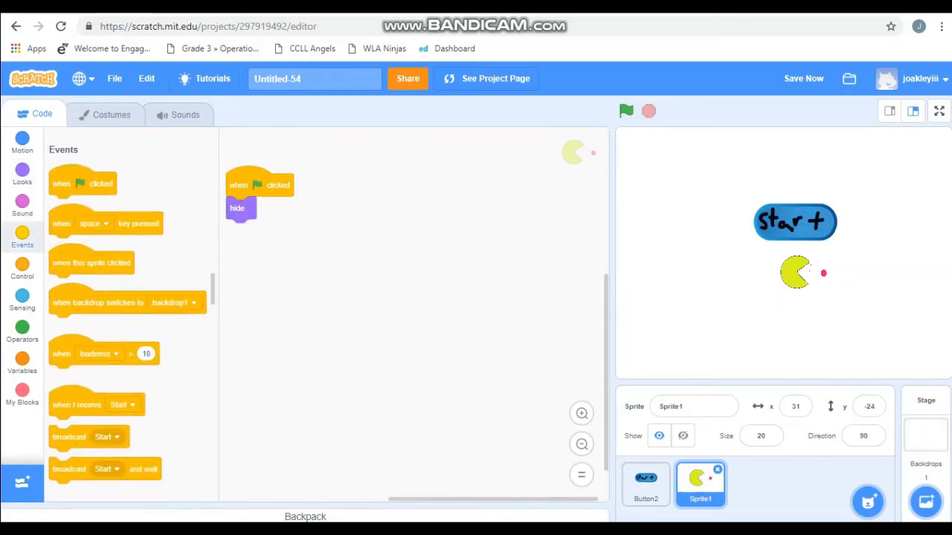
{"action": "scroll", "scroll_direction": "down", "scroll_amount": 3}
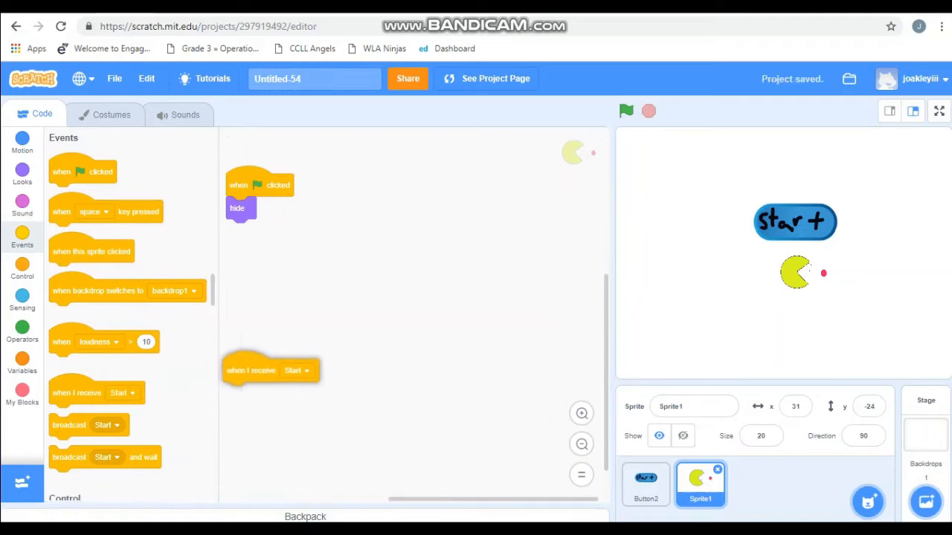
{"action": "left_click_drag", "start_coordinate": [270, 371], "coordinate": [385, 193]}
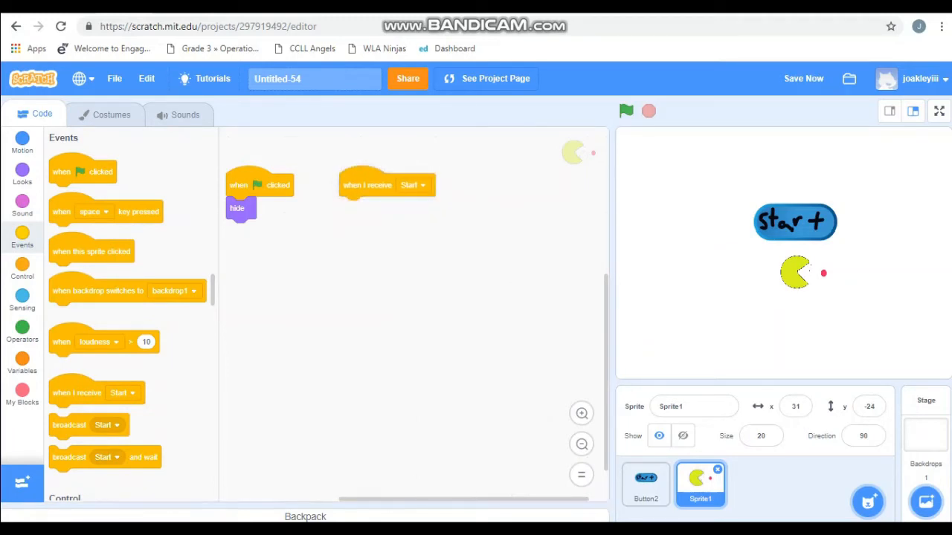
Under 'when I receive Start', go to x:31 y:-24 and then show Pac-Man
{"action": "left_click", "coordinate": [22, 171]}
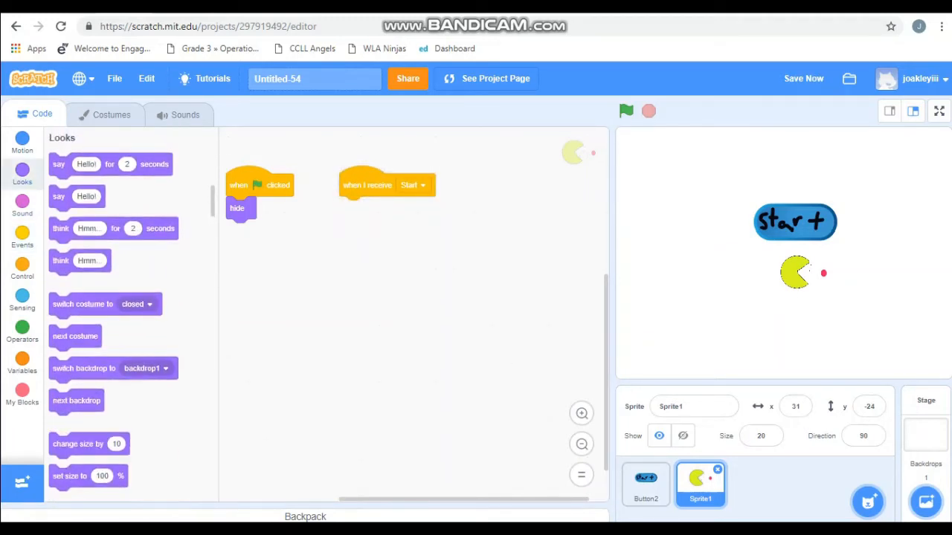
{"action": "left_click", "coordinate": [22, 141]}
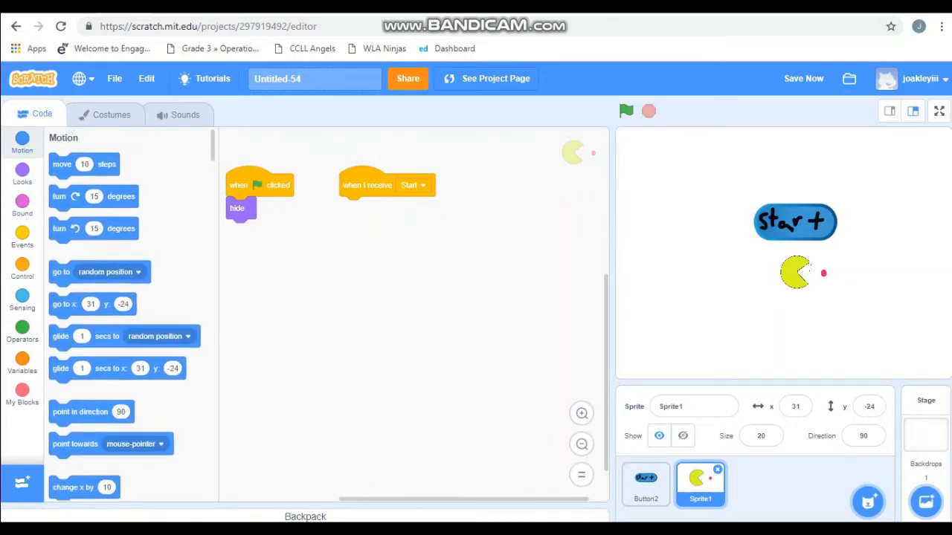
{"action": "left_click_drag", "start_coordinate": [89, 303], "coordinate": [392, 236]}
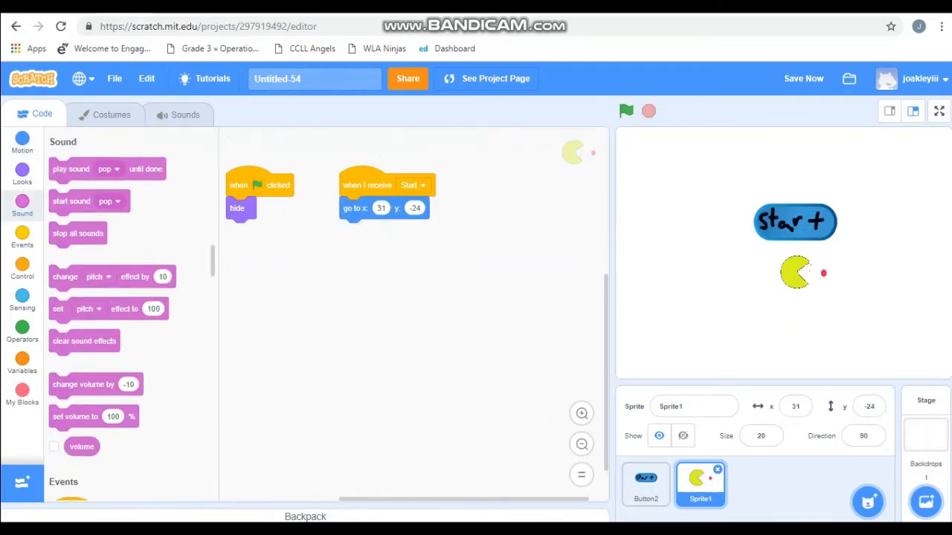
{"action": "scroll", "scroll_direction": "down", "scroll_amount": 3}
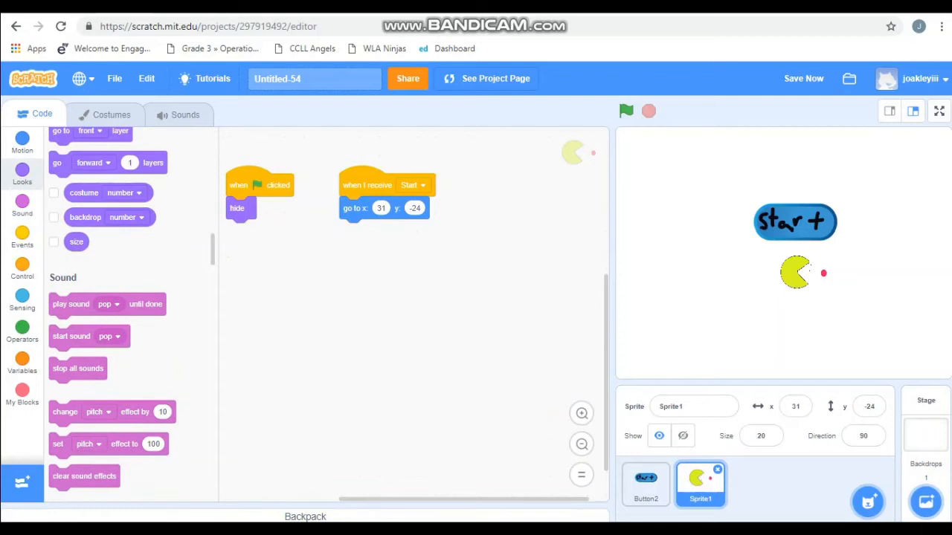
{"action": "scroll", "scroll_direction": "down", "scroll_amount": 3}
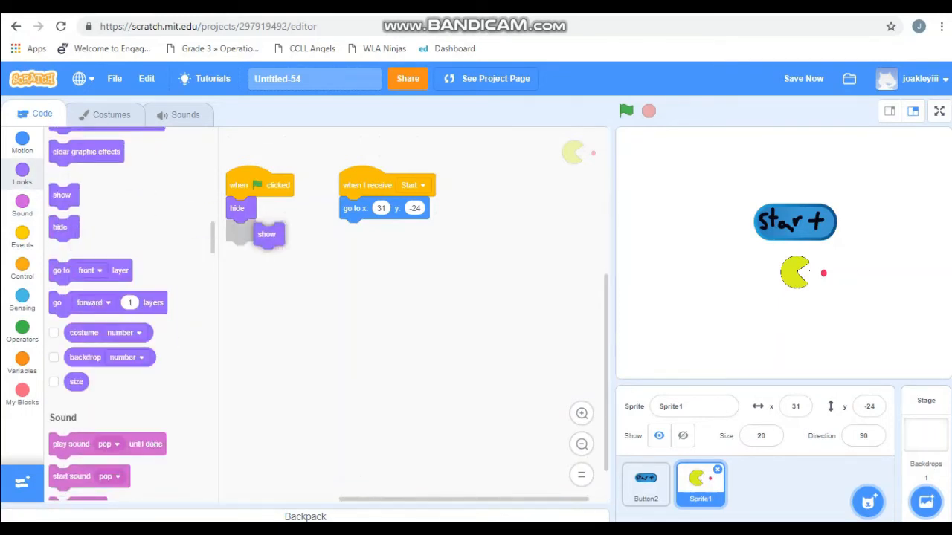
{"action": "left_click_drag", "start_coordinate": [268, 233], "coordinate": [351, 231]}
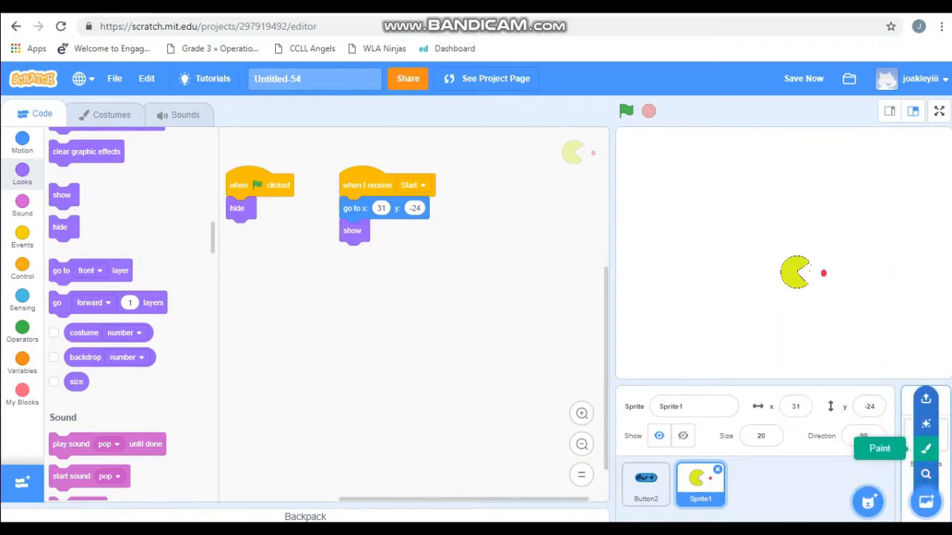
On the stage's backdrop2, set a blue fill and paint rectangular maze walls
{"action": "left_click", "coordinate": [925, 431]}
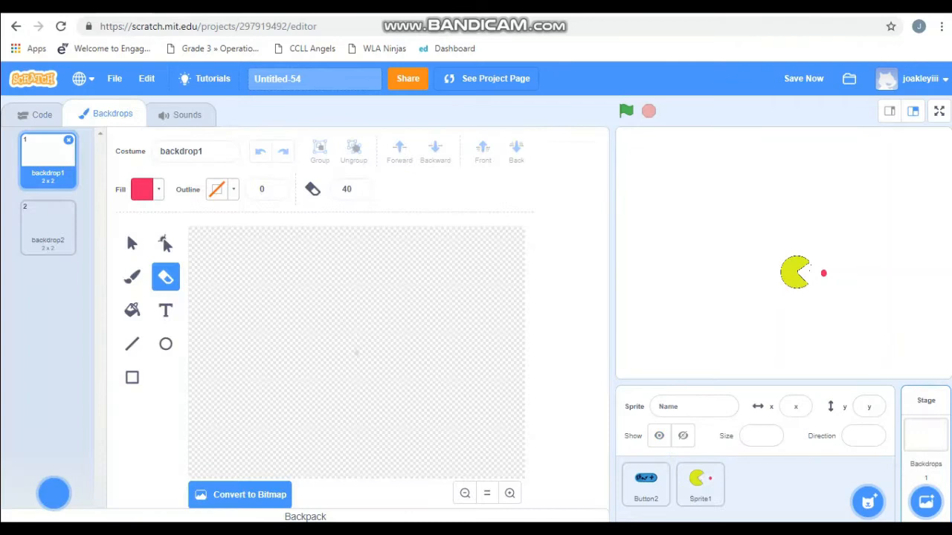
{"action": "left_click", "coordinate": [47, 226]}
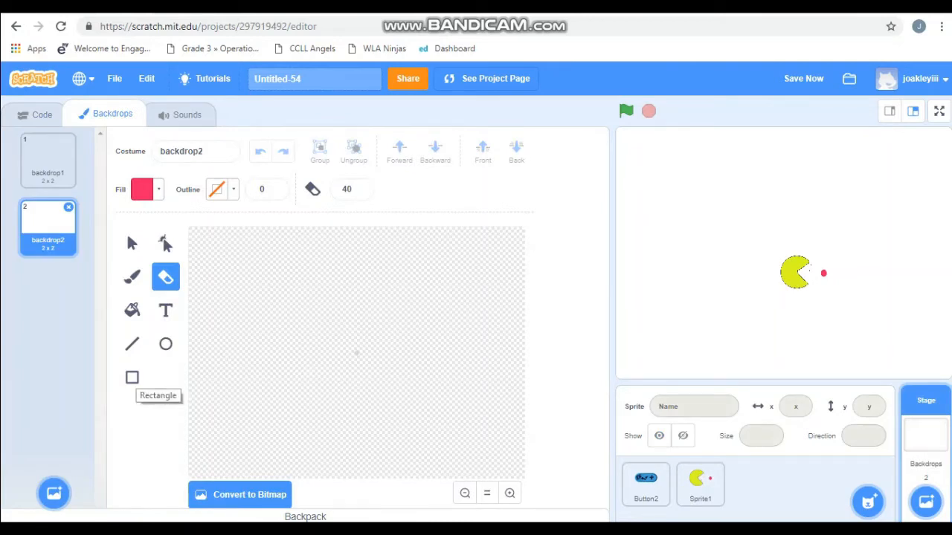
{"action": "left_click", "coordinate": [143, 189]}
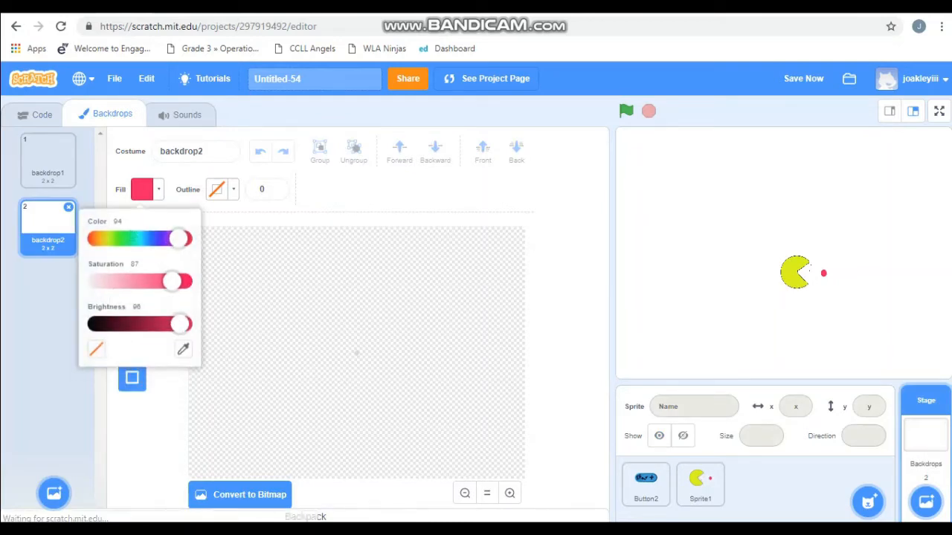
{"action": "left_click_drag", "start_coordinate": [178, 238], "coordinate": [151, 238]}
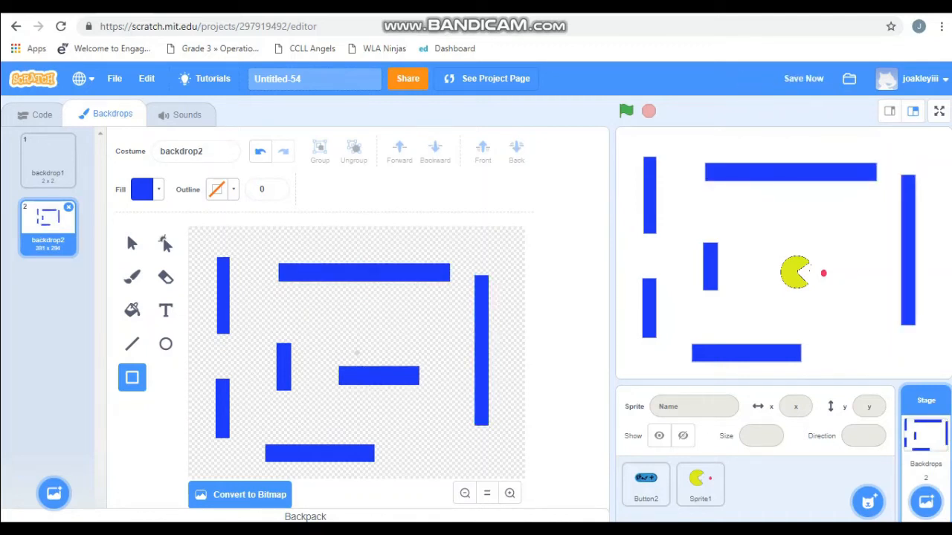
{"action": "left_click", "coordinate": [377, 375]}
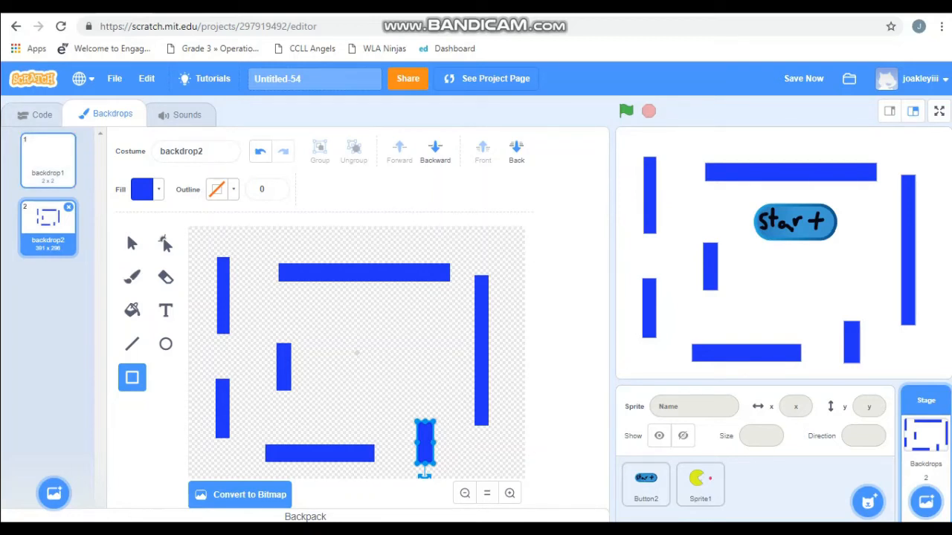
Finish the bottom-right wall and switch the stage to its scripts view
{"action": "left_click", "coordinate": [42, 113]}
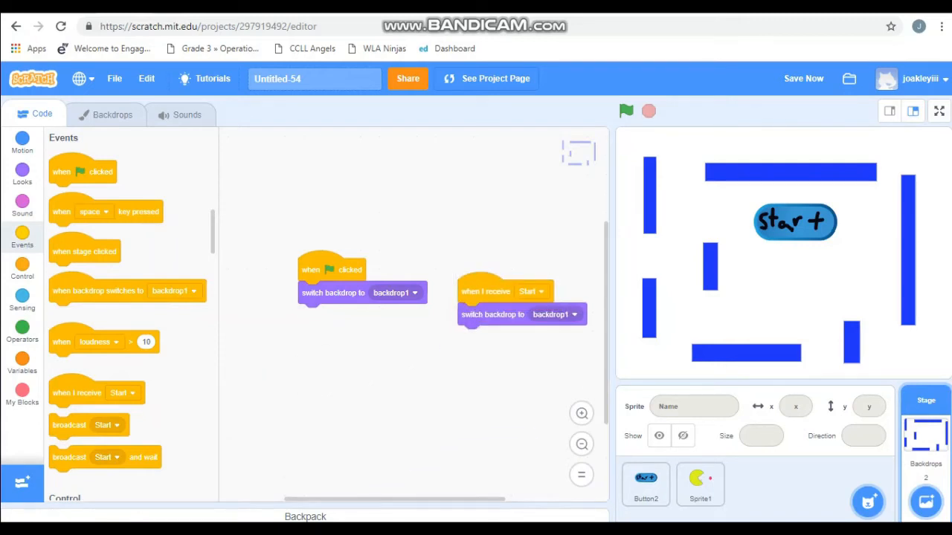
Make the Start message switch to backdrop2, test it, and tidy the stage scripts
{"action": "left_click", "coordinate": [550, 313]}
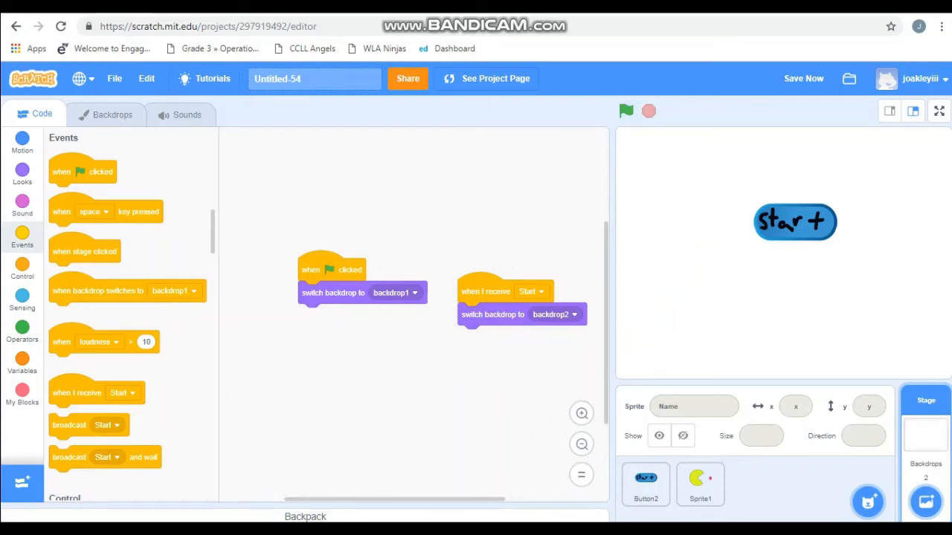
{"action": "left_click", "coordinate": [625, 110]}
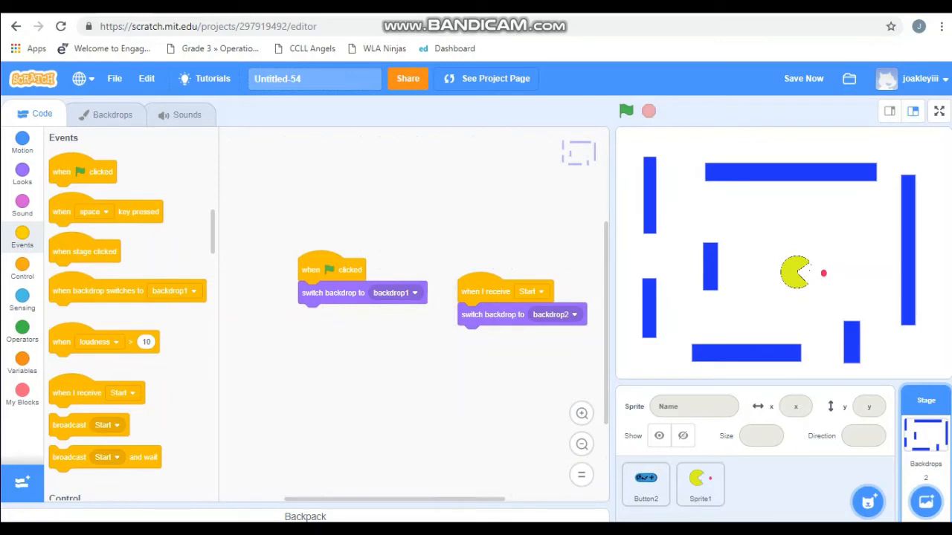
{"action": "left_click_drag", "start_coordinate": [485, 290], "coordinate": [342, 182]}
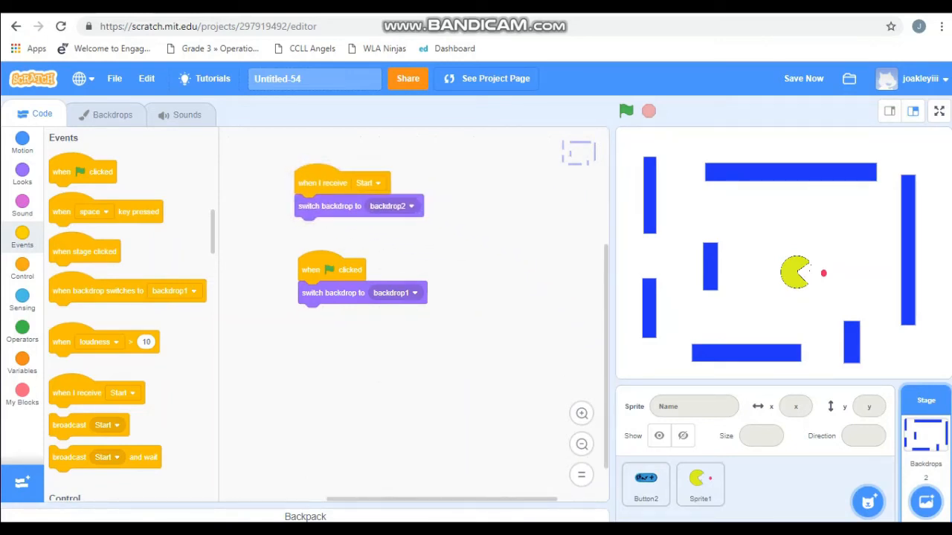
{"action": "left_click", "coordinate": [699, 485]}
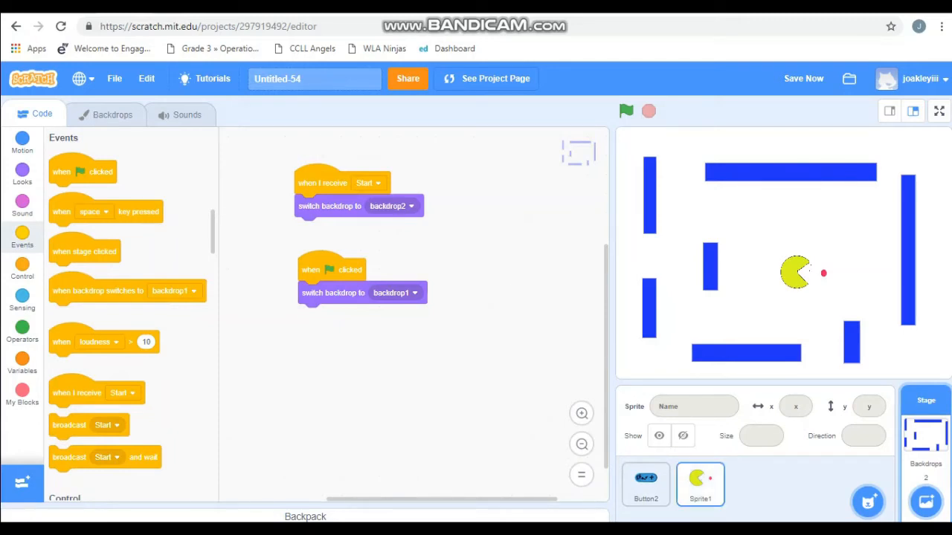
Add a forever loop after show in Pac-Man's Start script with a 2-second wait
{"action": "left_click", "coordinate": [699, 485]}
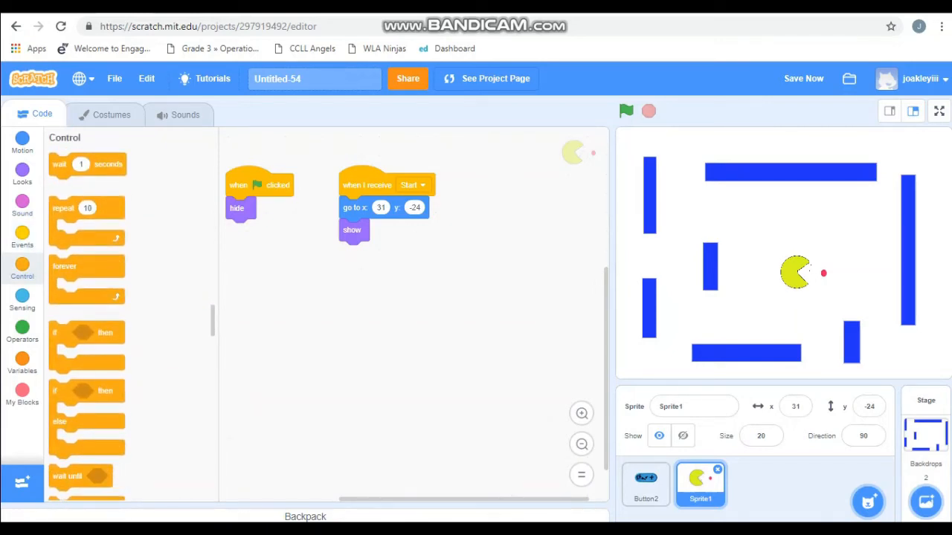
{"action": "left_click_drag", "start_coordinate": [86, 283], "coordinate": [378, 266]}
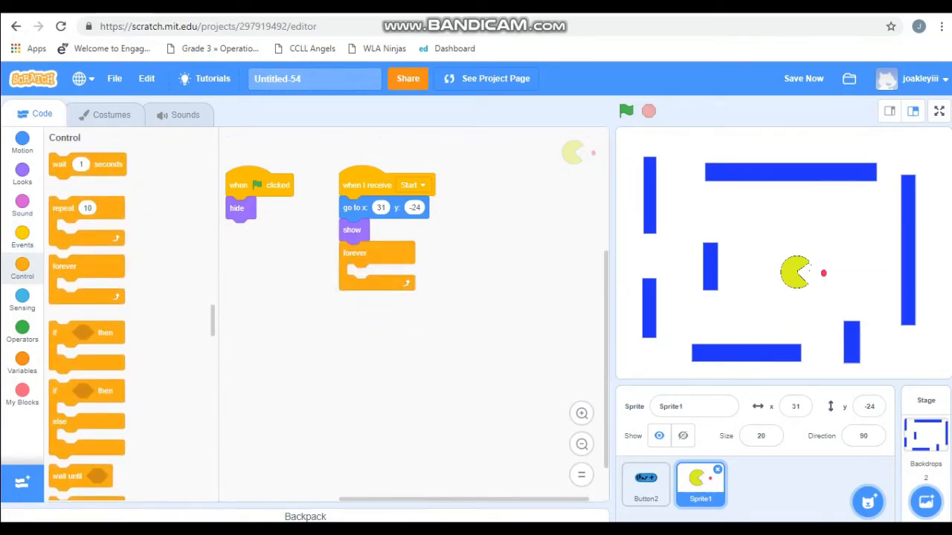
{"action": "left_click", "coordinate": [23, 237]}
{"action": "type", "text": "2"}
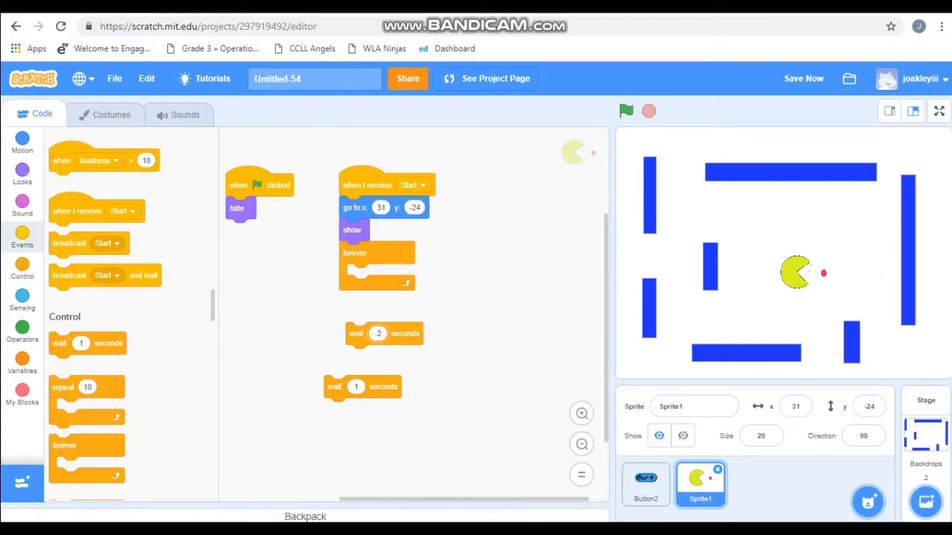
{"action": "left_click", "coordinate": [357, 386]}
{"action": "type", "text": "2"}
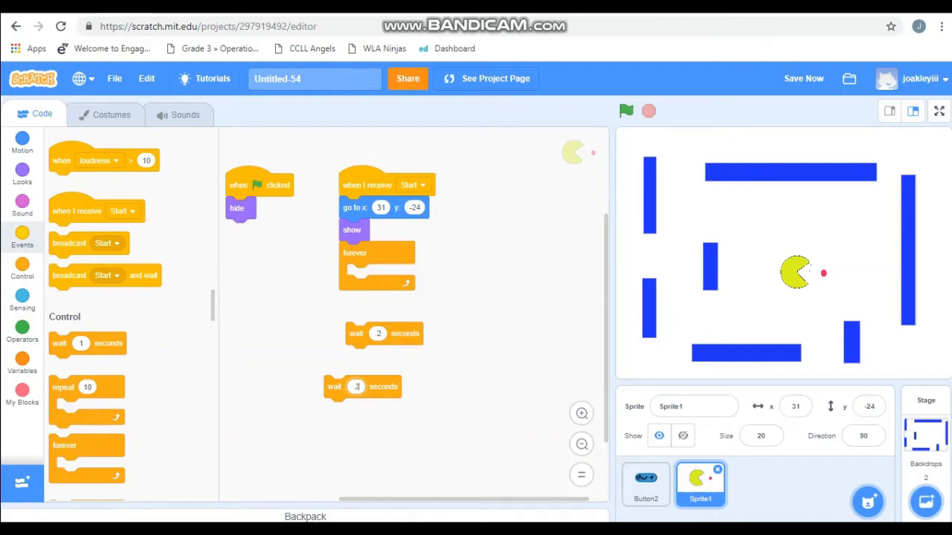
Inside the loop, switch costume to closed, wait 2, switch to open, wait 2
{"action": "left_click", "coordinate": [21, 171]}
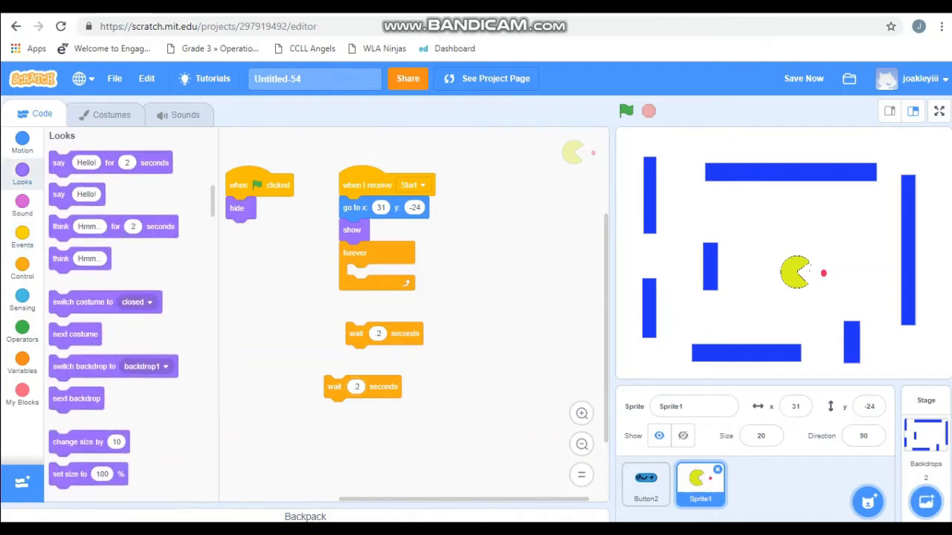
{"action": "left_click_drag", "start_coordinate": [81, 301], "coordinate": [189, 327]}
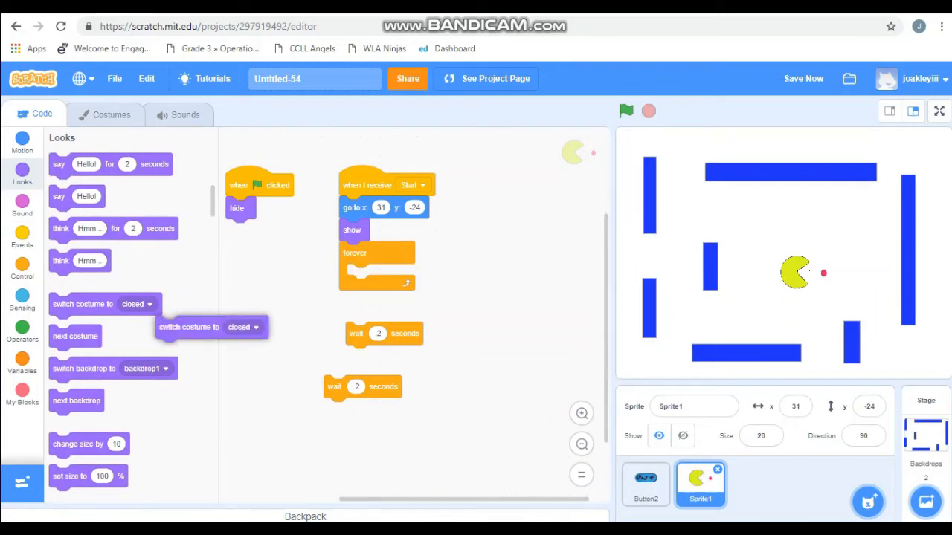
{"action": "left_click_drag", "start_coordinate": [191, 327], "coordinate": [472, 315]}
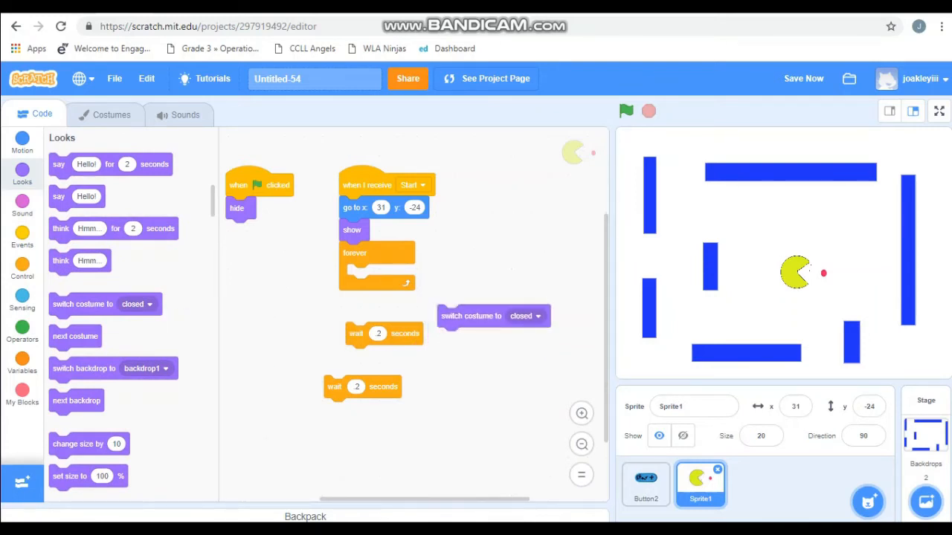
{"action": "left_click_drag", "start_coordinate": [494, 315], "coordinate": [402, 357]}
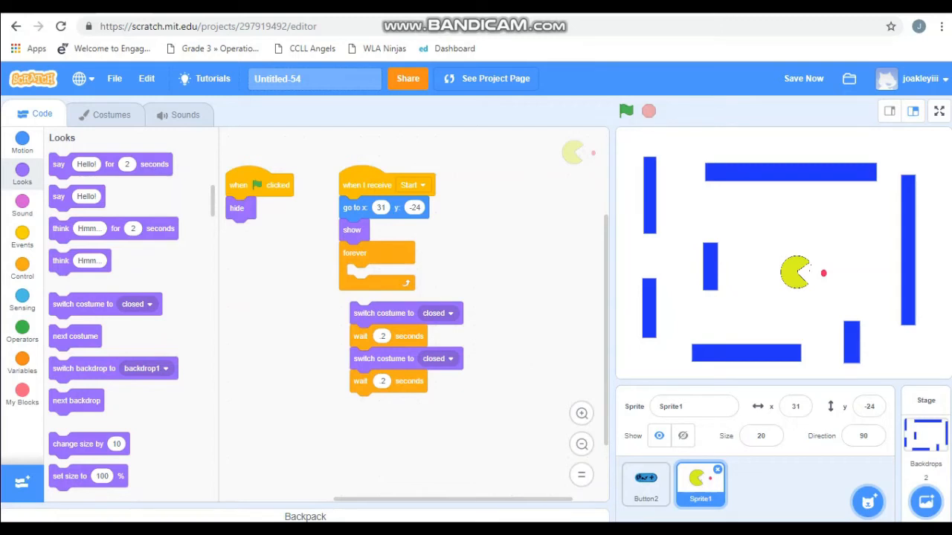
{"action": "left_click", "coordinate": [440, 359]}
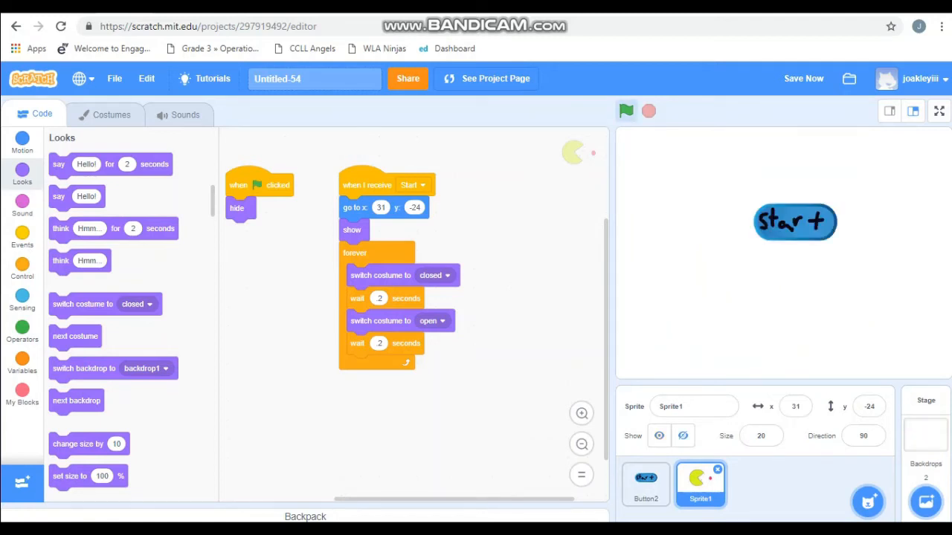
Run the game to check the chomping and move the Start script further right
{"action": "left_click", "coordinate": [627, 110]}
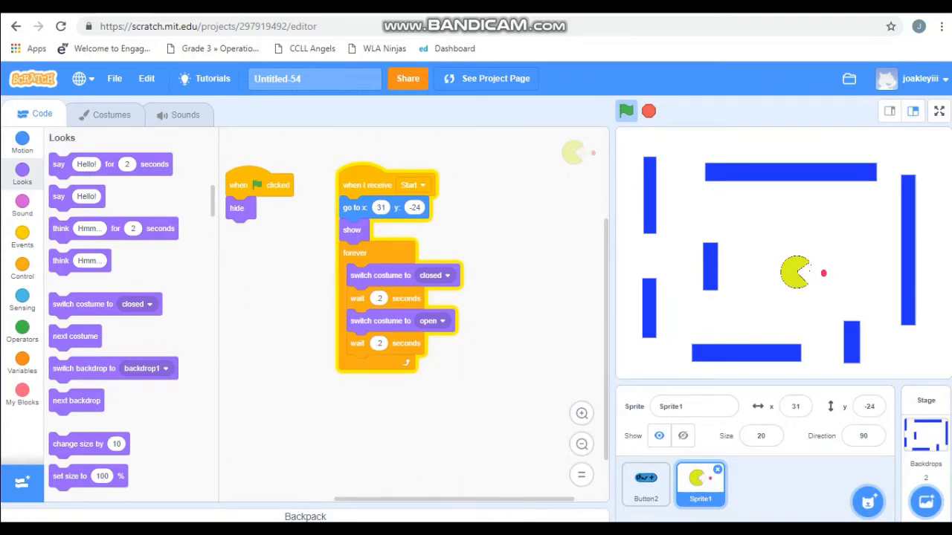
{"action": "left_click_drag", "start_coordinate": [365, 185], "coordinate": [432, 205]}
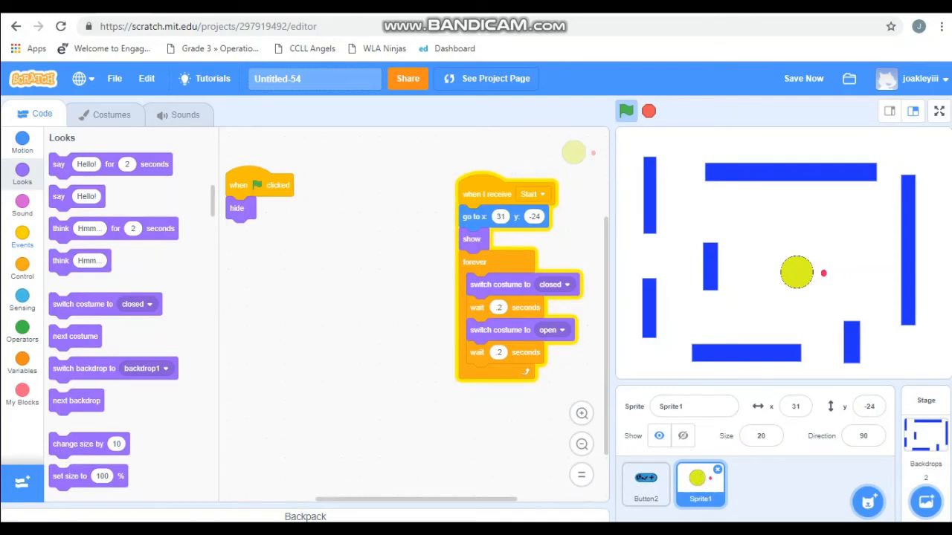
Add a second Start script that forever moves 4 steps, then run it
{"action": "left_click", "coordinate": [23, 235]}
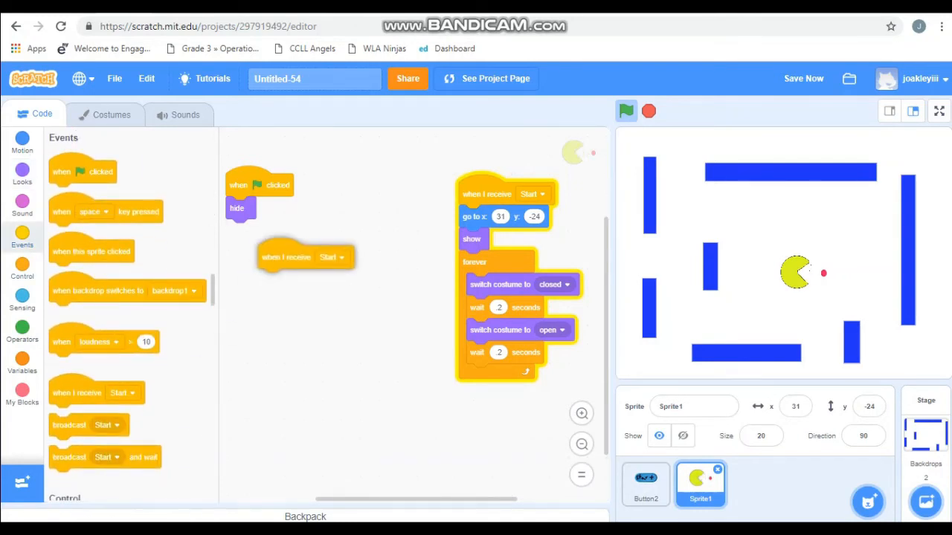
{"action": "left_click_drag", "start_coordinate": [285, 255], "coordinate": [335, 202]}
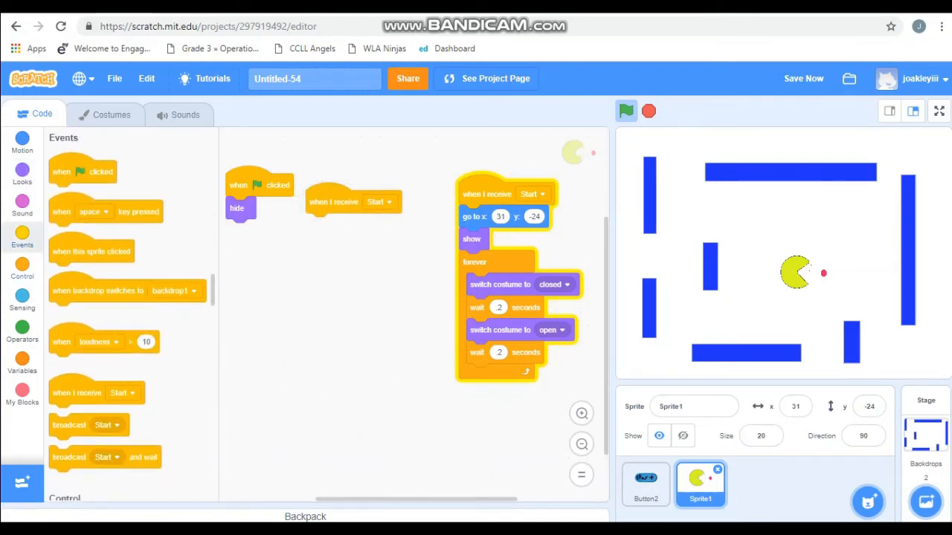
{"action": "left_click", "coordinate": [22, 268]}
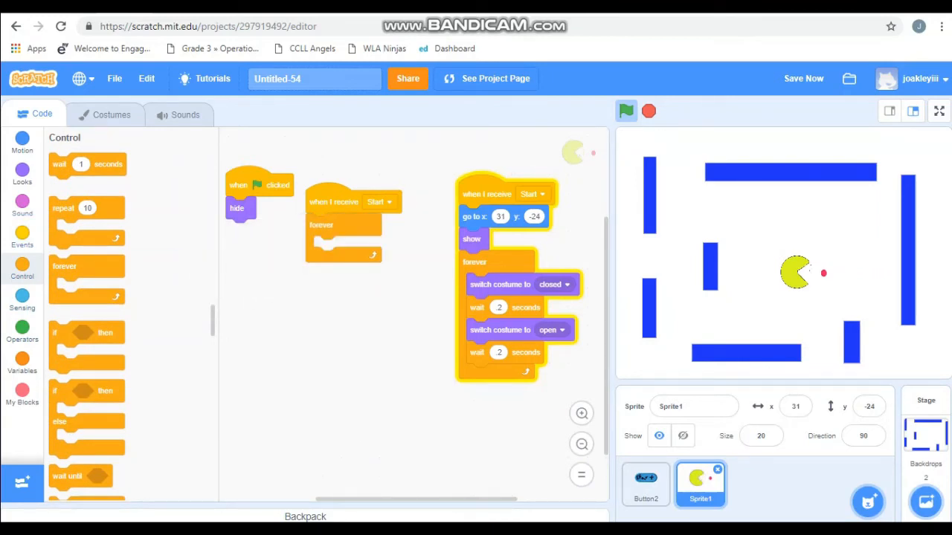
{"action": "left_click", "coordinate": [22, 141]}
{"action": "type", "text": "4"}
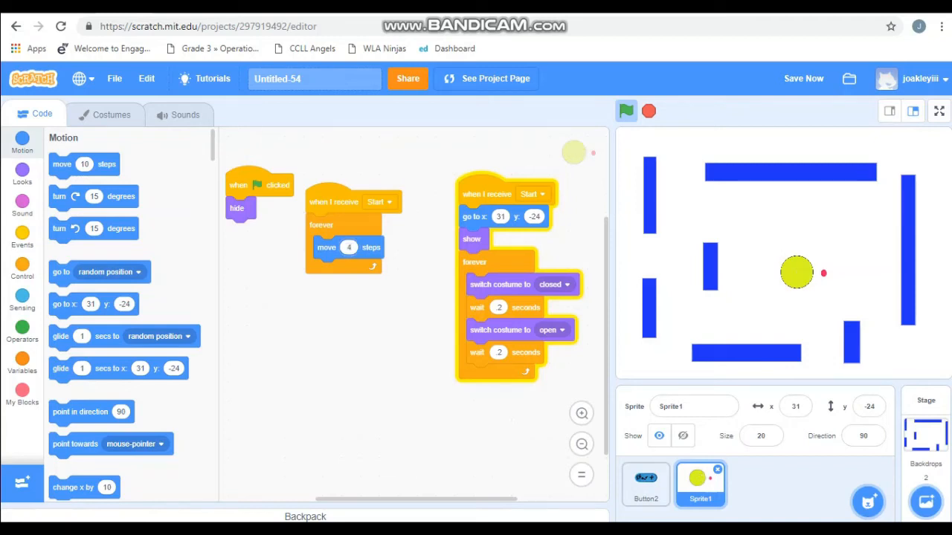
{"action": "left_click", "coordinate": [626, 110]}
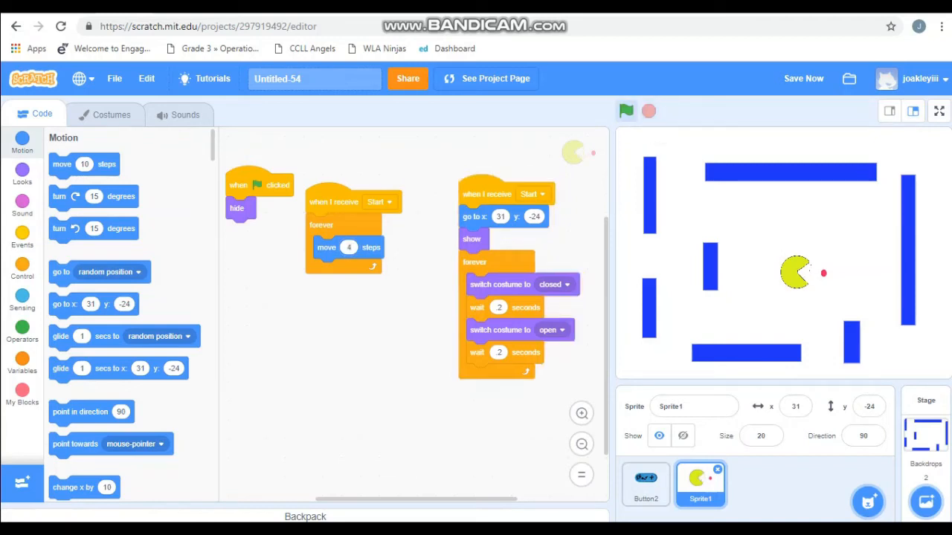
{"action": "left_click", "coordinate": [625, 110]}
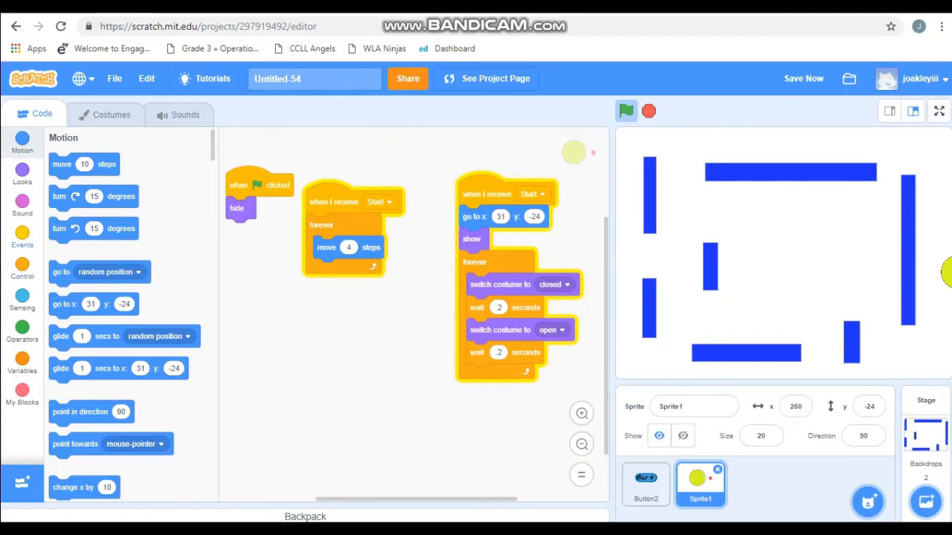
Add an up-arrow key script pointing Pac-Man in direction 0, and duplicate it
{"action": "left_click", "coordinate": [23, 235]}
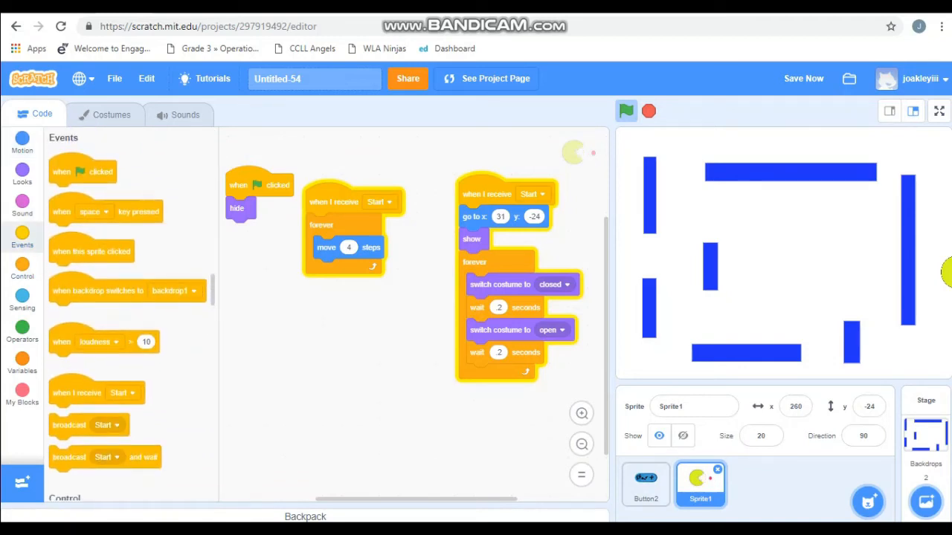
{"action": "left_click_drag", "start_coordinate": [107, 211], "coordinate": [280, 331]}
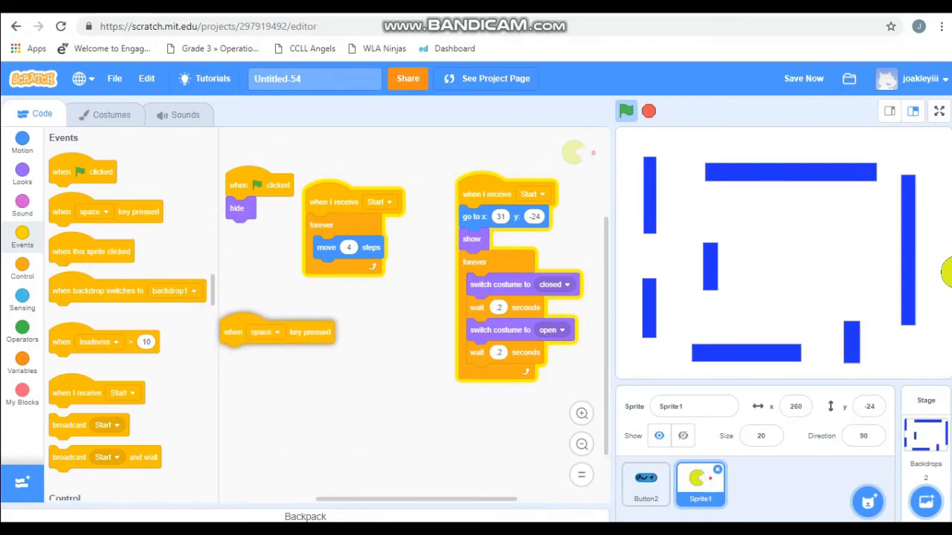
{"action": "left_click", "coordinate": [275, 323]}
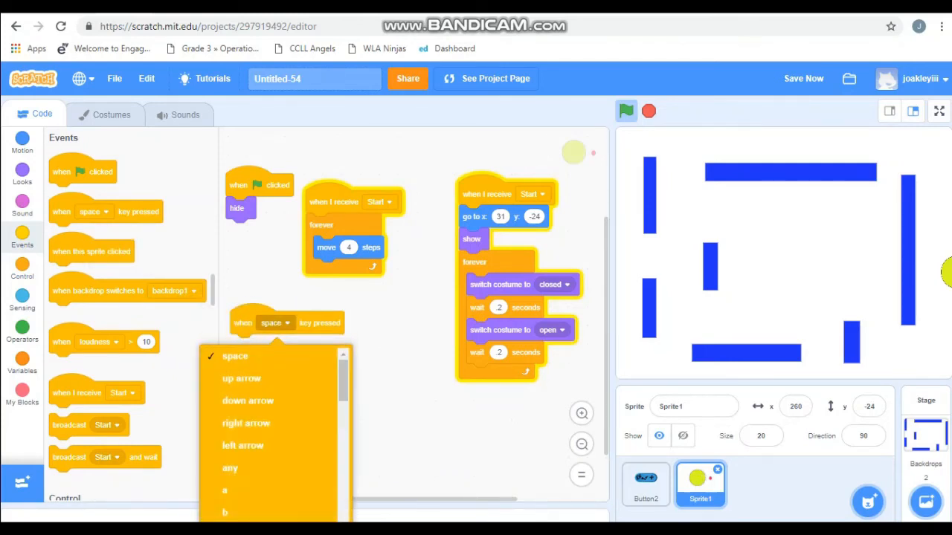
{"action": "left_click", "coordinate": [241, 379]}
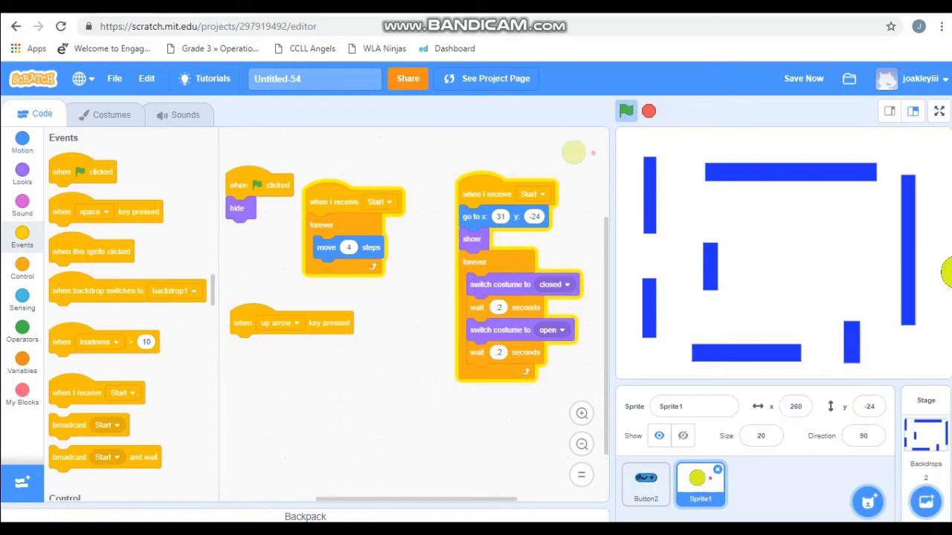
{"action": "left_click", "coordinate": [22, 142]}
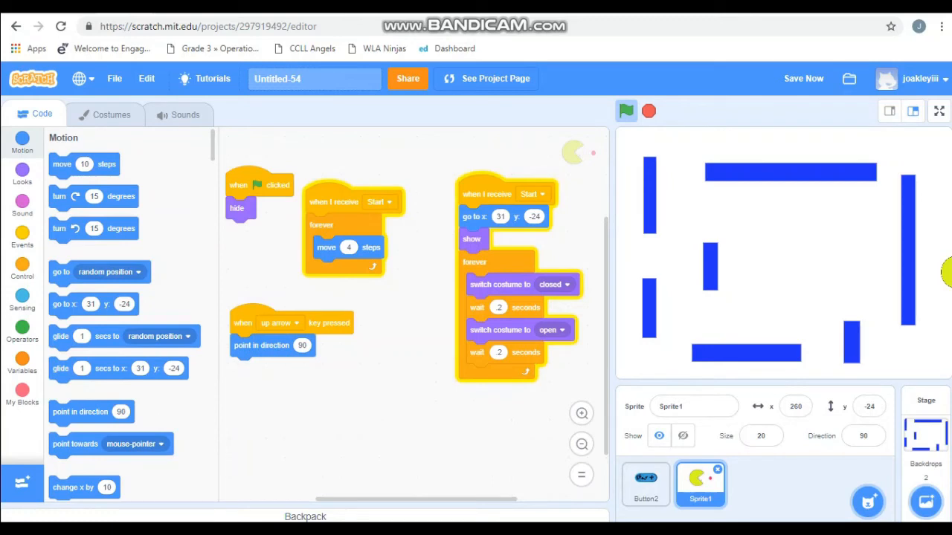
{"action": "left_click", "coordinate": [302, 345]}
{"action": "type", "text": "0"}
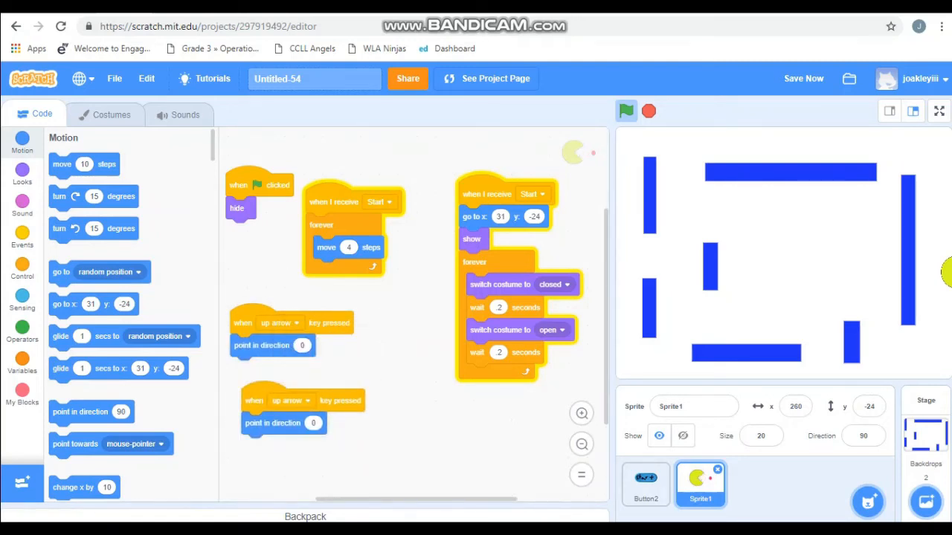
Set the copies to down arrow / direction 180 and right arrow / direction 90
{"action": "left_click", "coordinate": [313, 423]}
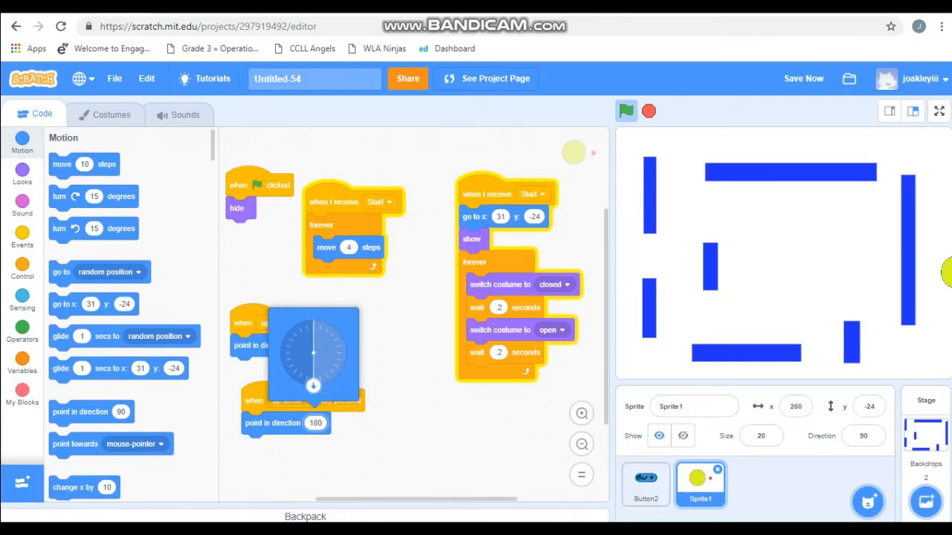
{"action": "left_click", "coordinate": [290, 400]}
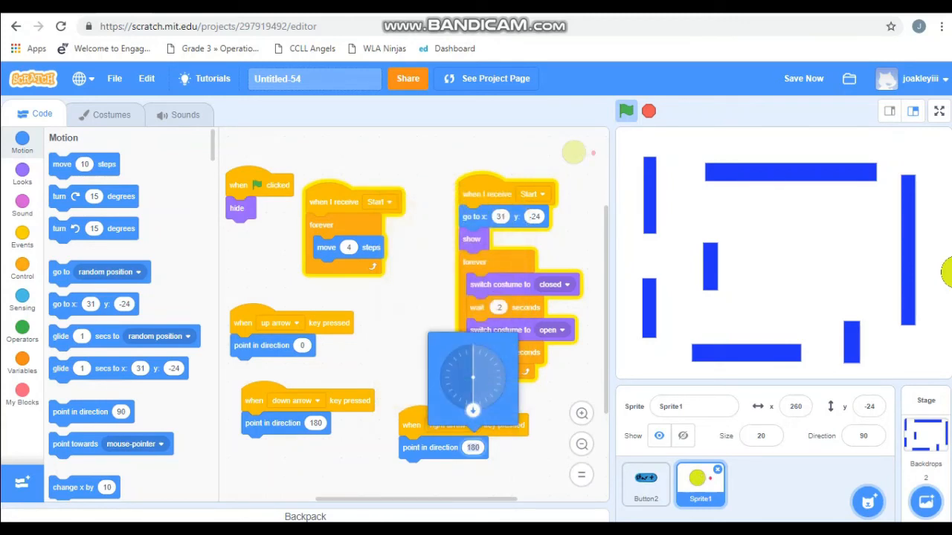
{"action": "left_click_drag", "start_coordinate": [473, 410], "coordinate": [506, 377]}
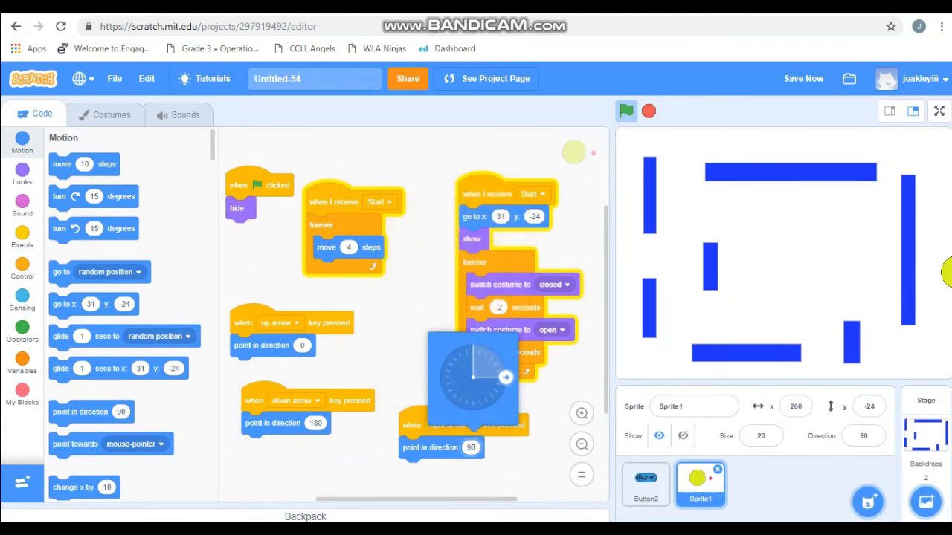
Duplicate the right-arrow script and set the copy to respond to the left arrow
{"action": "right_click", "coordinate": [443, 446]}
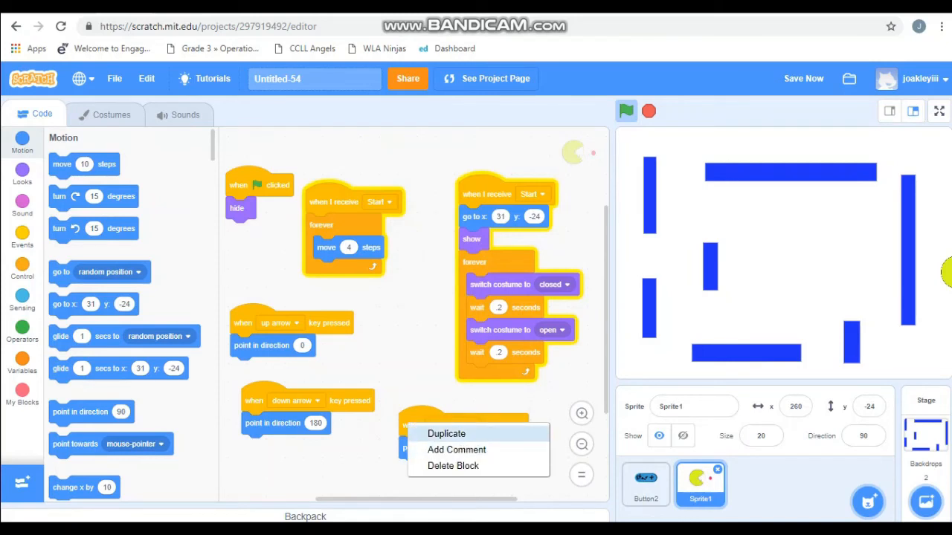
{"action": "left_click", "coordinate": [446, 434]}
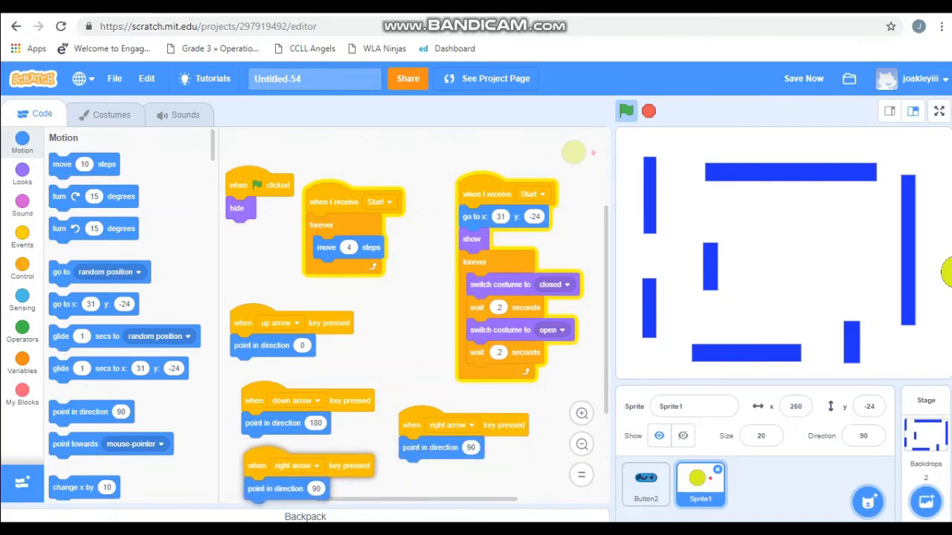
{"action": "left_click", "coordinate": [290, 464]}
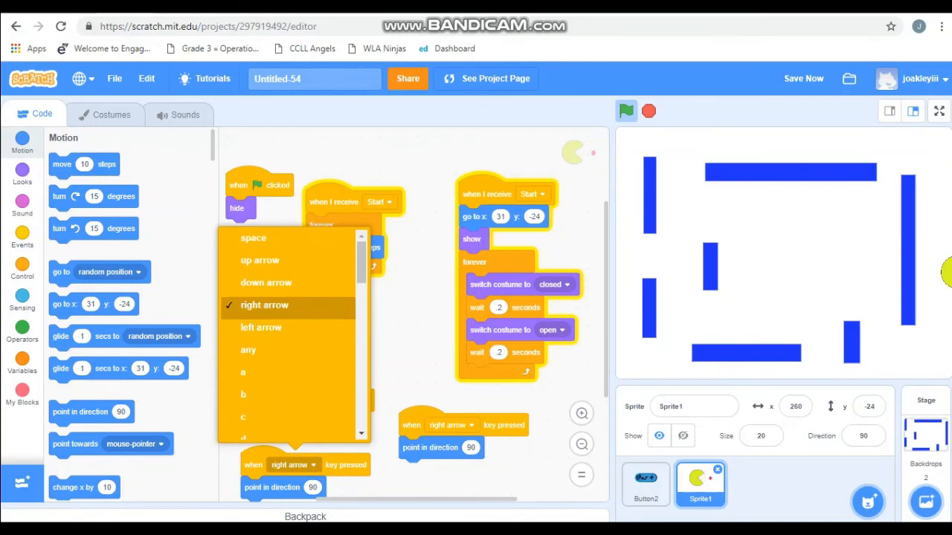
{"action": "left_click", "coordinate": [265, 305]}
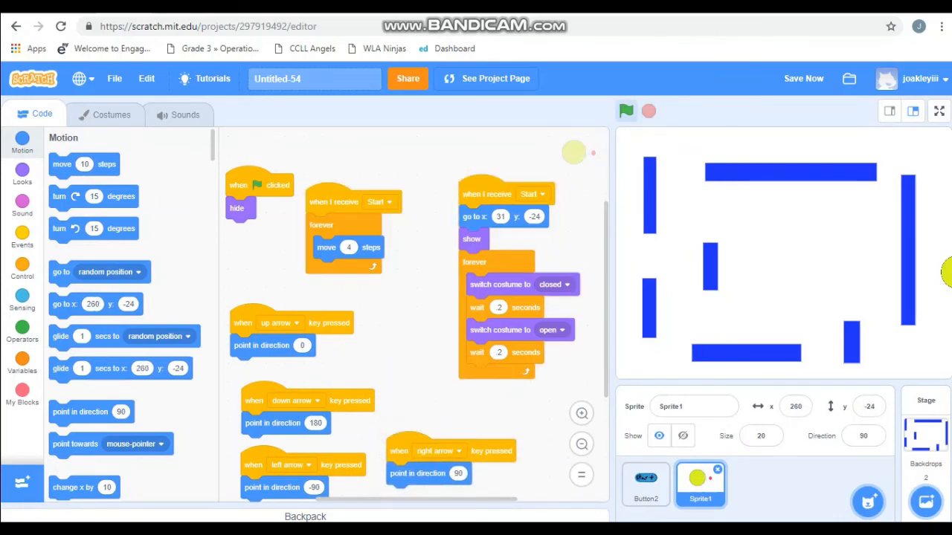
Set the left-arrow direction to -90 and test-steer Pac-Man around the maze
{"action": "left_click", "coordinate": [624, 110]}
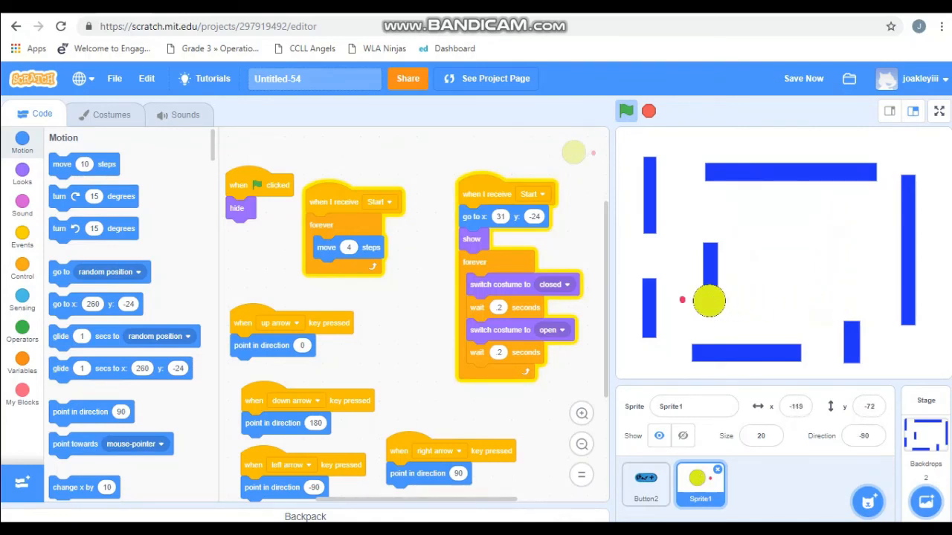
{"action": "left_click_drag", "start_coordinate": [708, 300], "coordinate": [814, 292]}
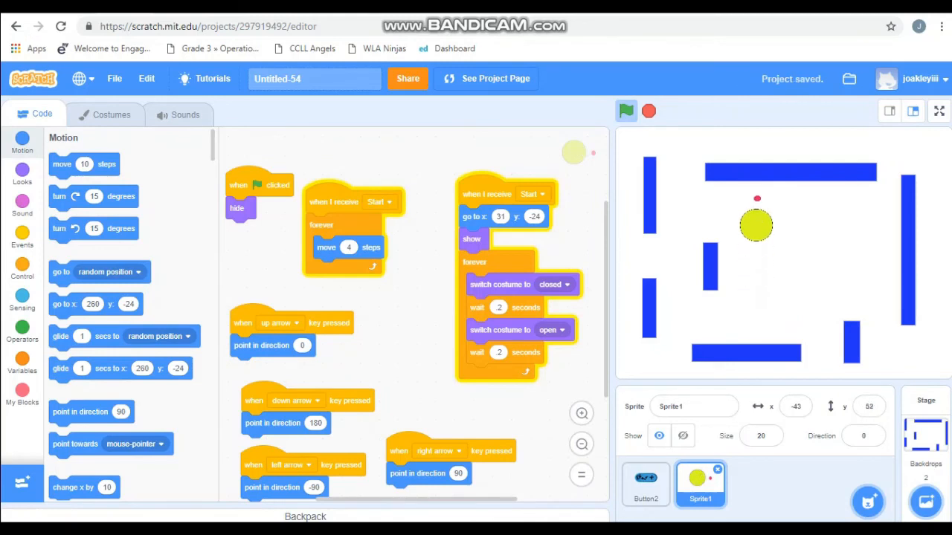
{"action": "left_click", "coordinate": [628, 110]}
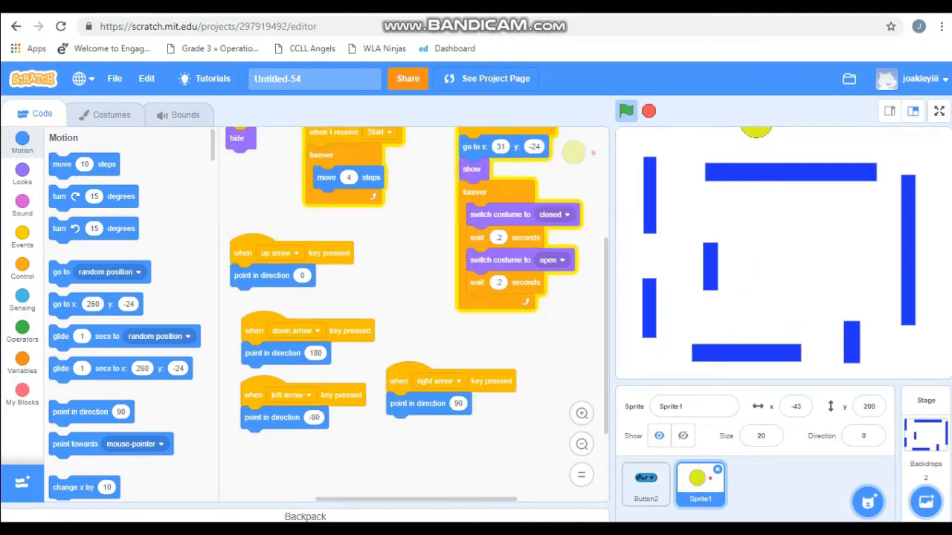
Wrap move 4 steps in an empty if-then inside the forever loop, ready for a condition
{"action": "left_click_drag", "start_coordinate": [399, 381], "coordinate": [428, 428]}
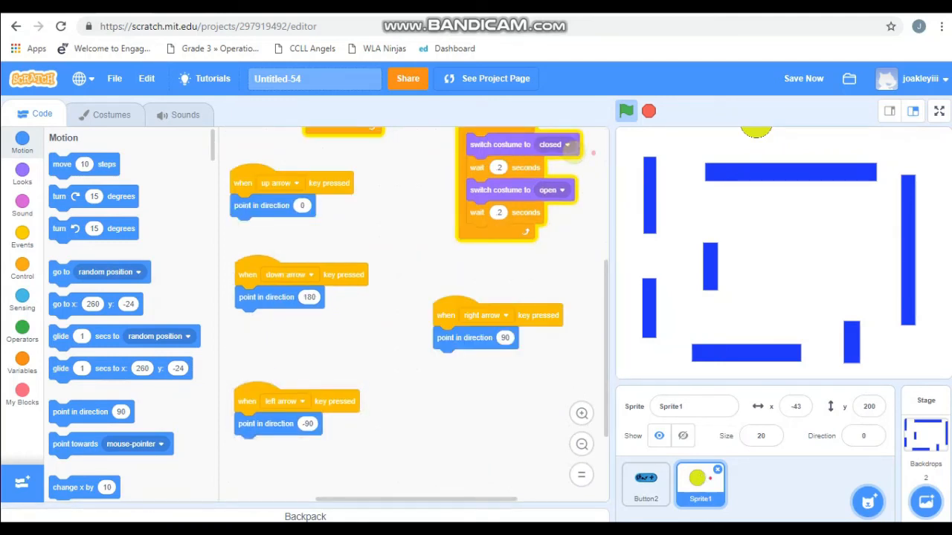
{"action": "left_click", "coordinate": [21, 266]}
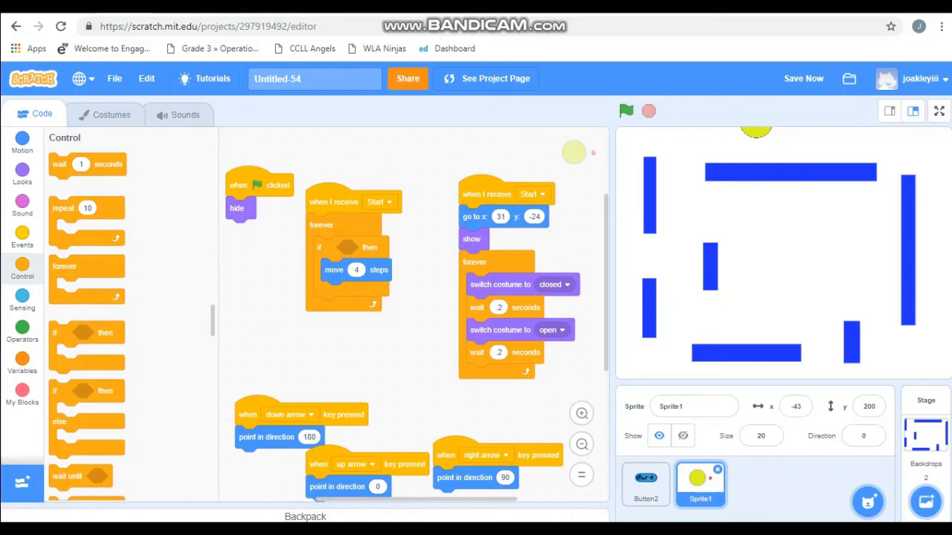
{"action": "left_click", "coordinate": [21, 327]}
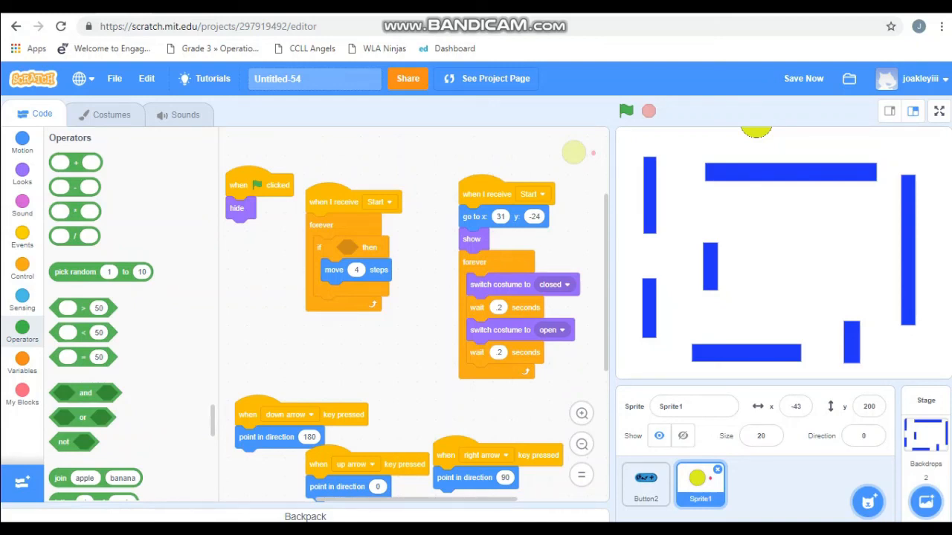
Make the if condition 'not colour red is touching colour blue' so walls block the 4-step move
{"action": "left_click_drag", "start_coordinate": [74, 442], "coordinate": [351, 247]}
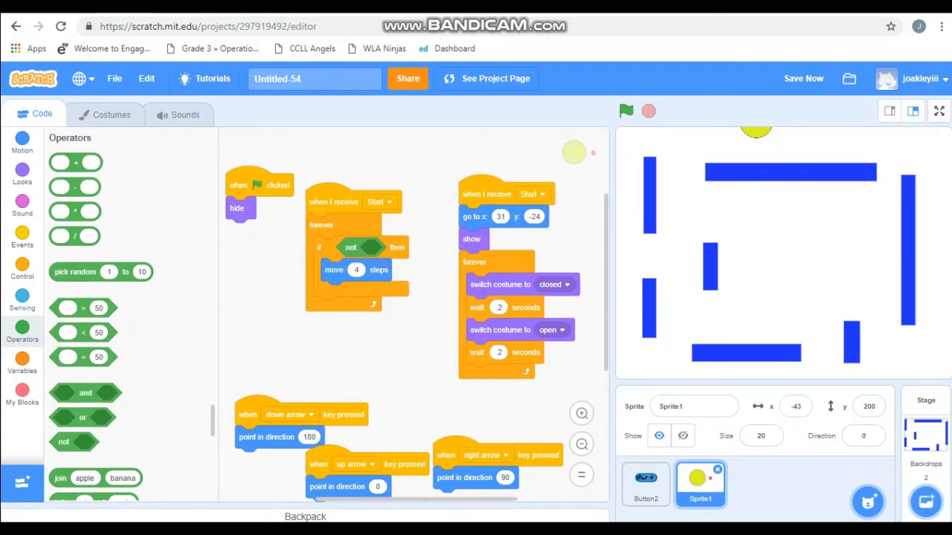
{"action": "left_click", "coordinate": [23, 298]}
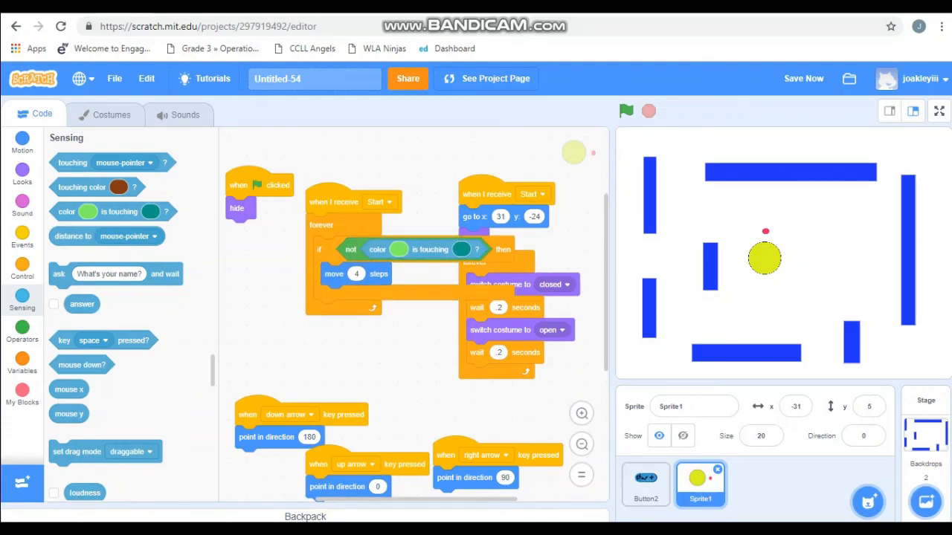
{"action": "left_click", "coordinate": [399, 250]}
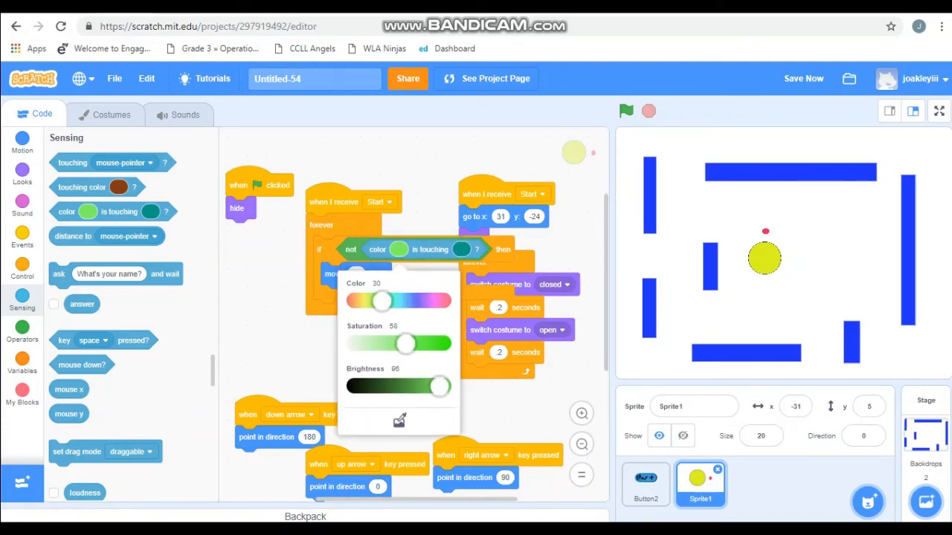
{"action": "left_click", "coordinate": [625, 110]}
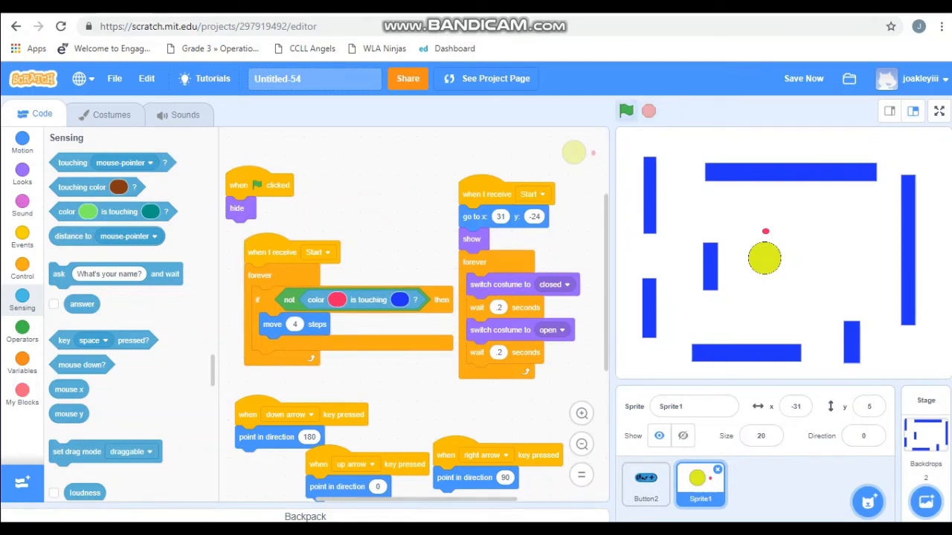
Run the game, steer Pac-Man into a blue wall to confirm it stops, and save the project
{"action": "left_click", "coordinate": [624, 110]}
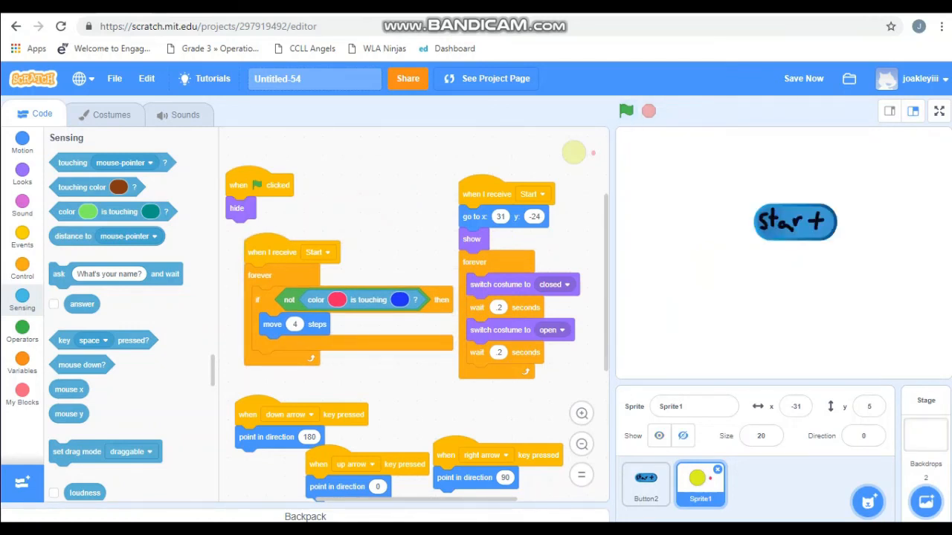
{"action": "left_click", "coordinate": [627, 110]}
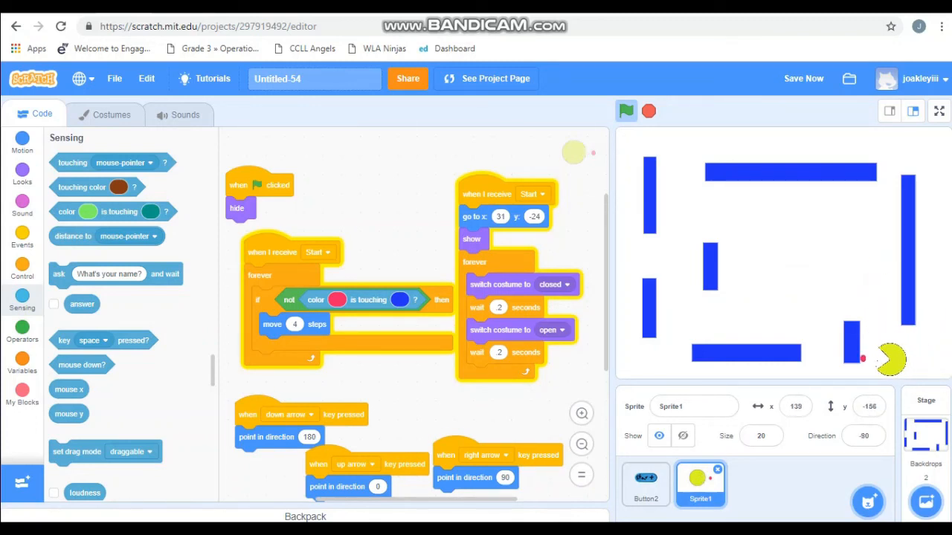
{"action": "left_click", "coordinate": [762, 436]}
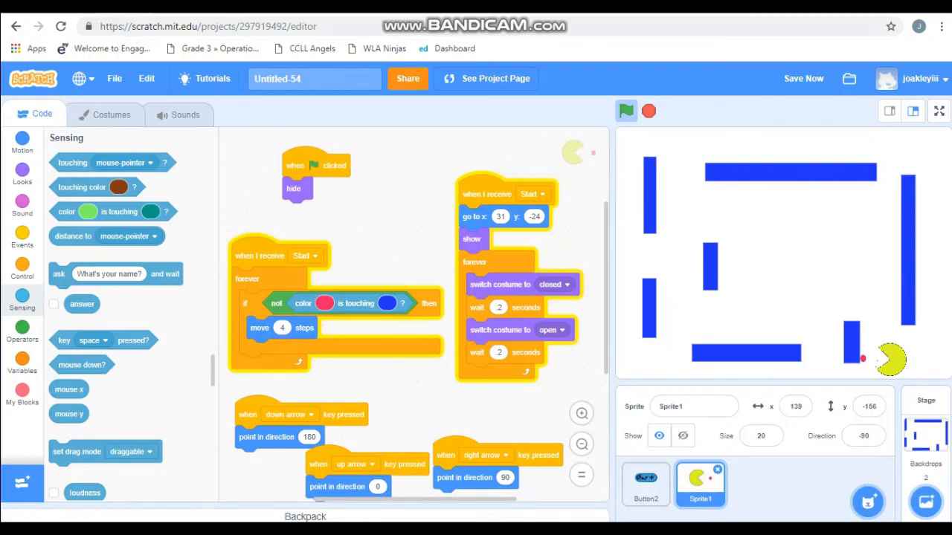
{"action": "left_click", "coordinate": [803, 78]}
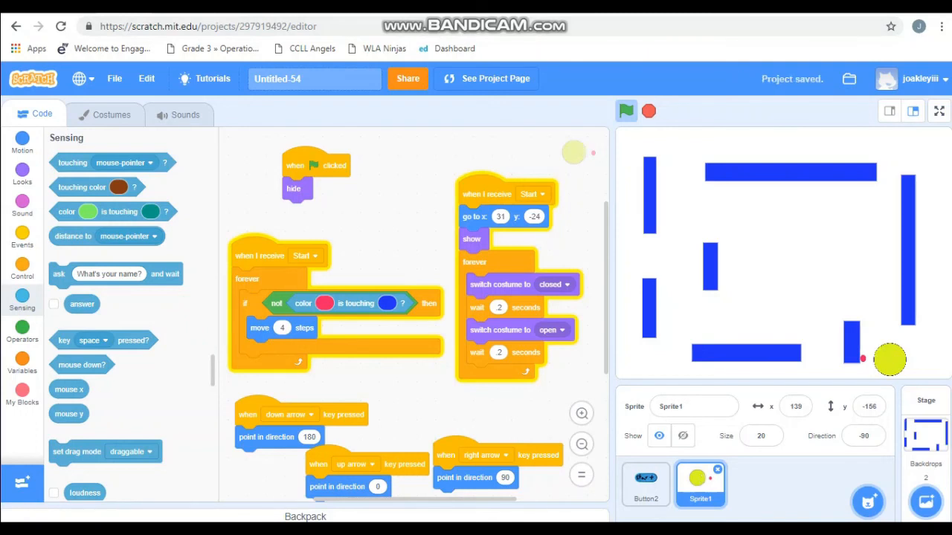